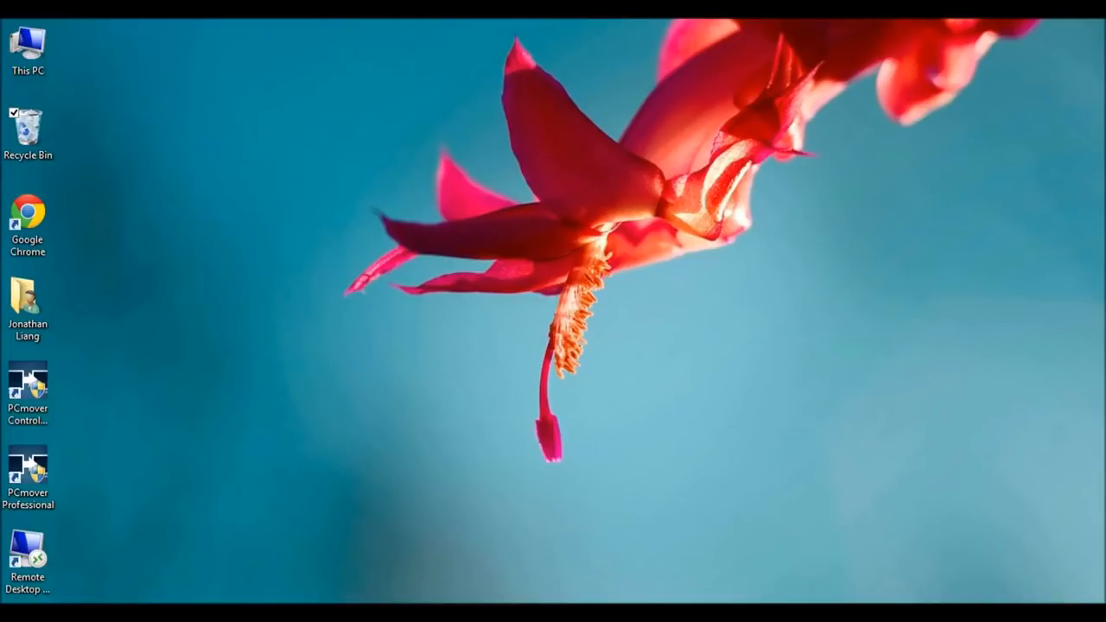
mouse_move(441, 448)
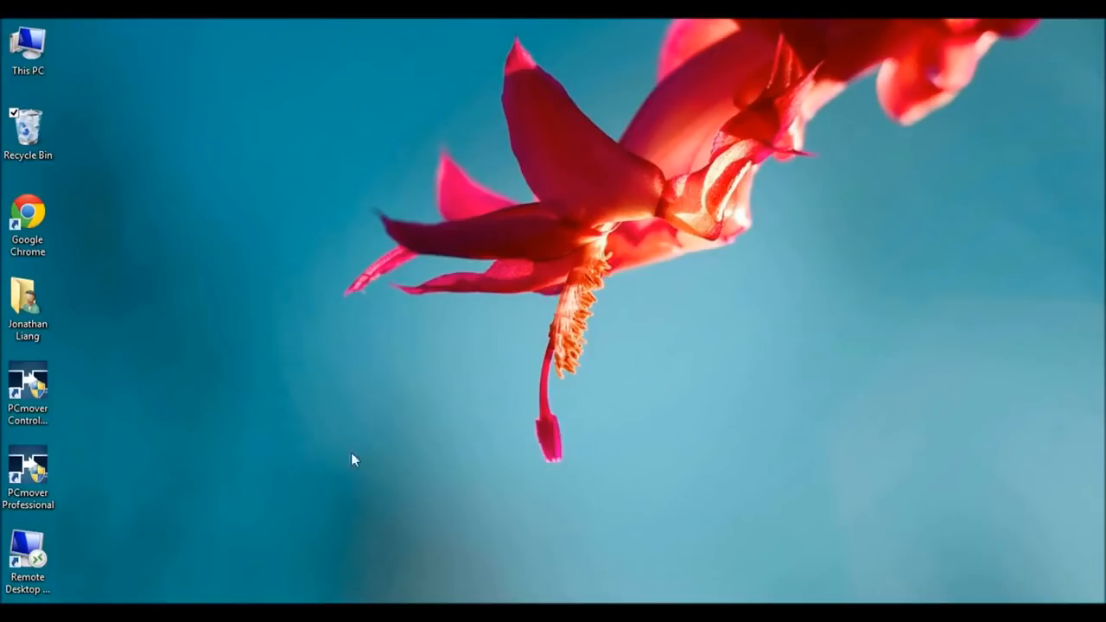
mouse_move(683, 111)
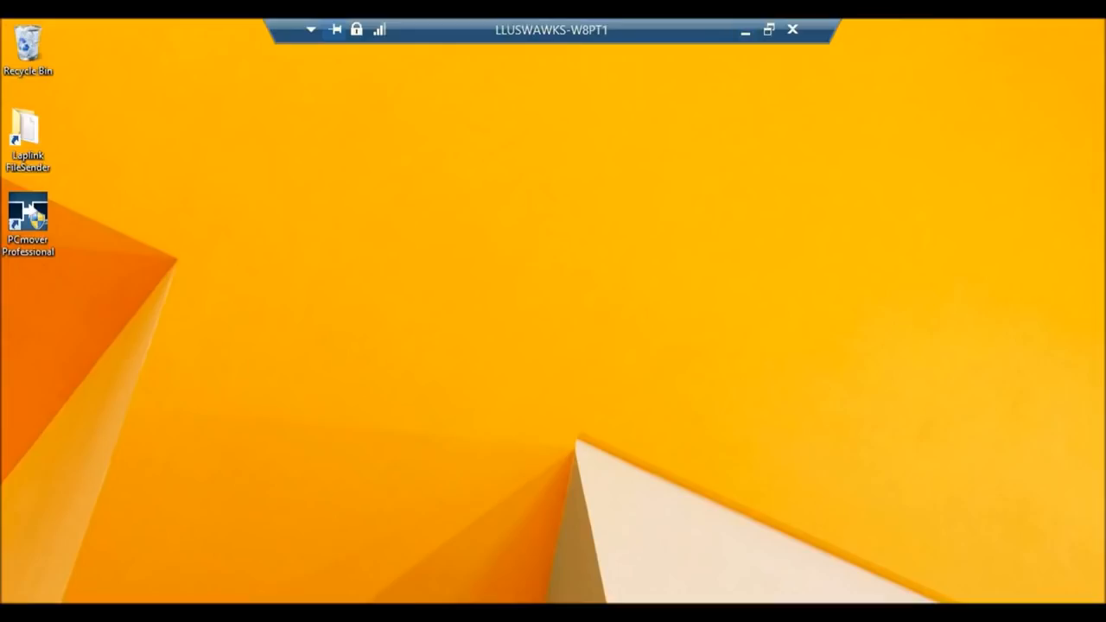
mouse_move(638, 308)
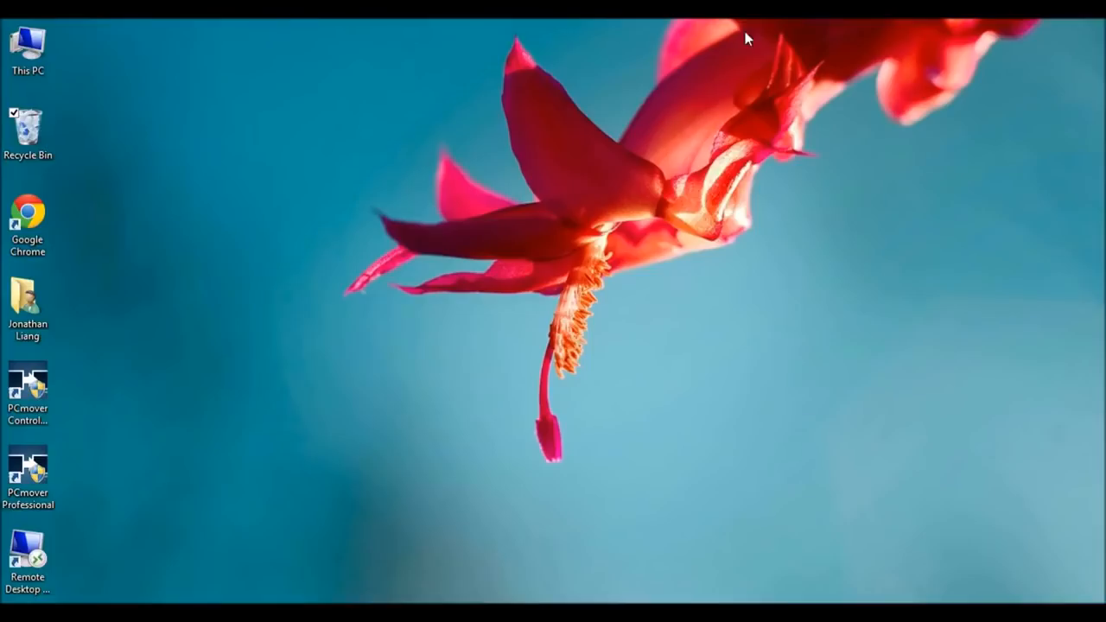
Step: Launch PCmover Professional from its desktop shortcut and pick PC to PC Transfer
left_click(28, 475)
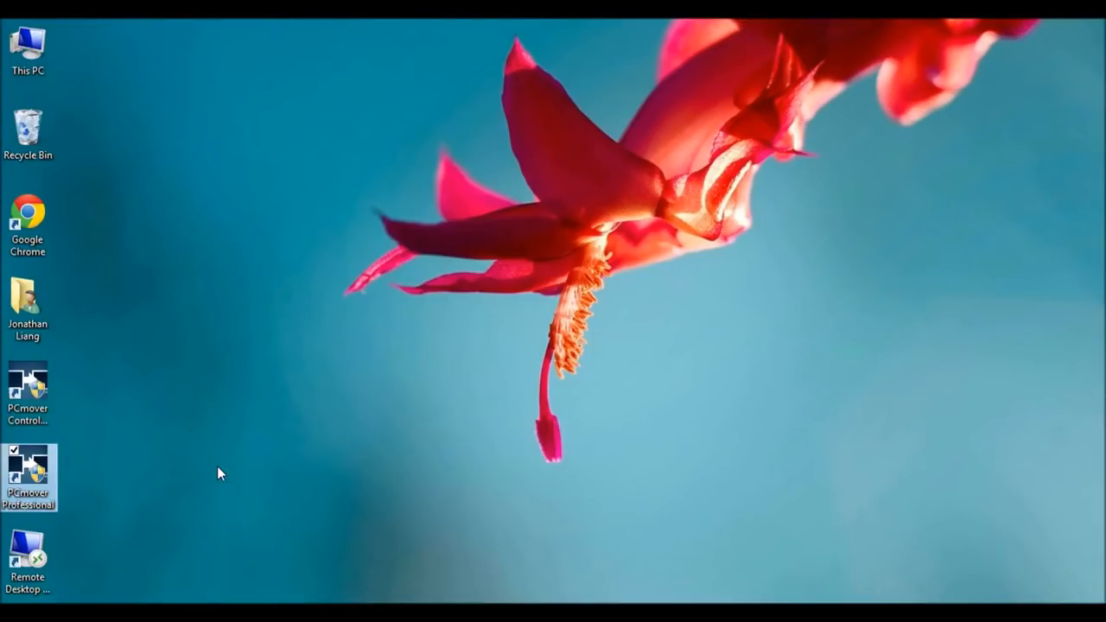
mouse_move(52, 484)
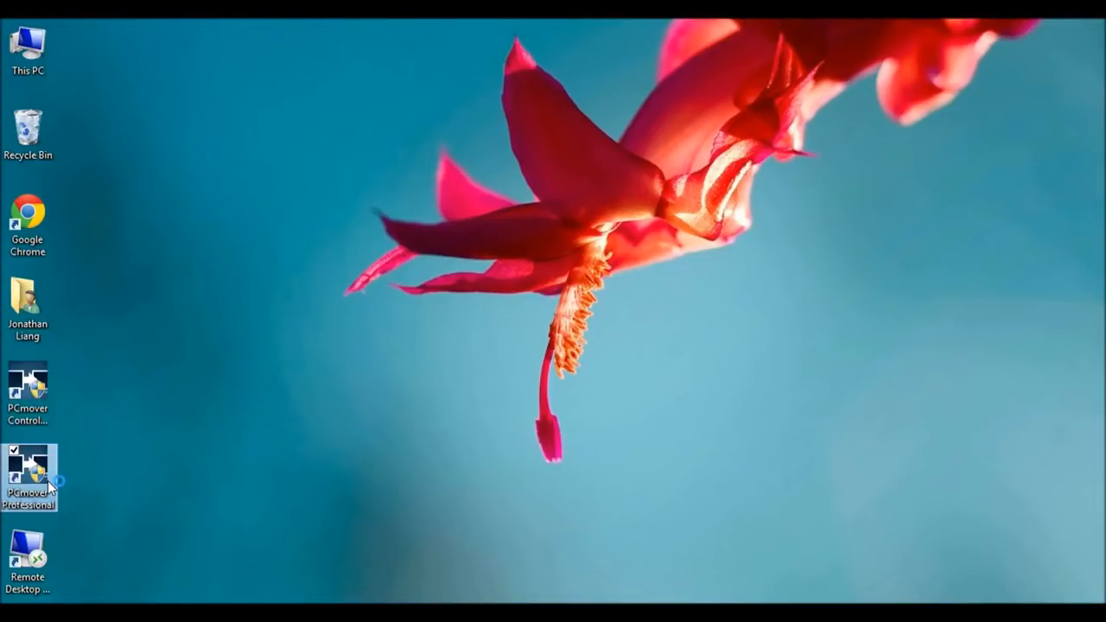
mouse_move(622, 370)
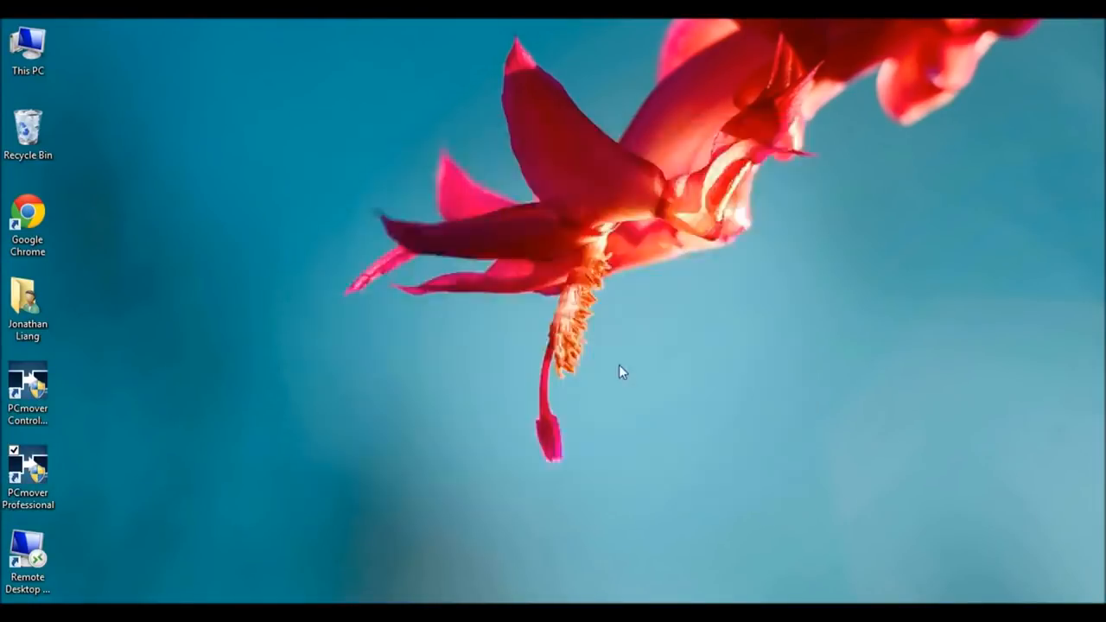
double_click(27, 471)
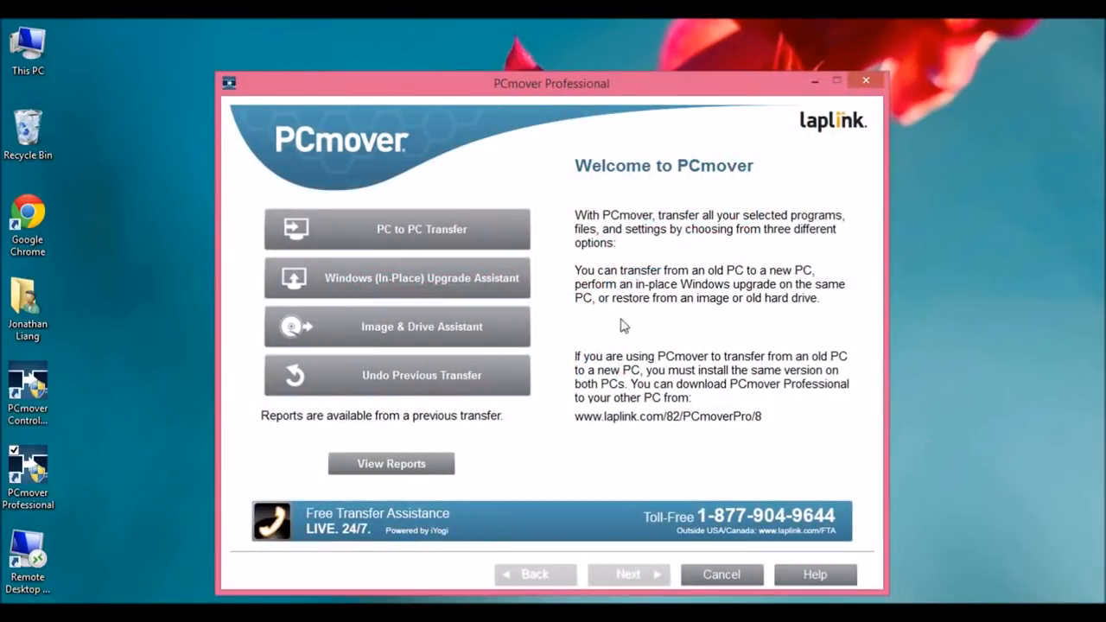
mouse_move(475, 233)
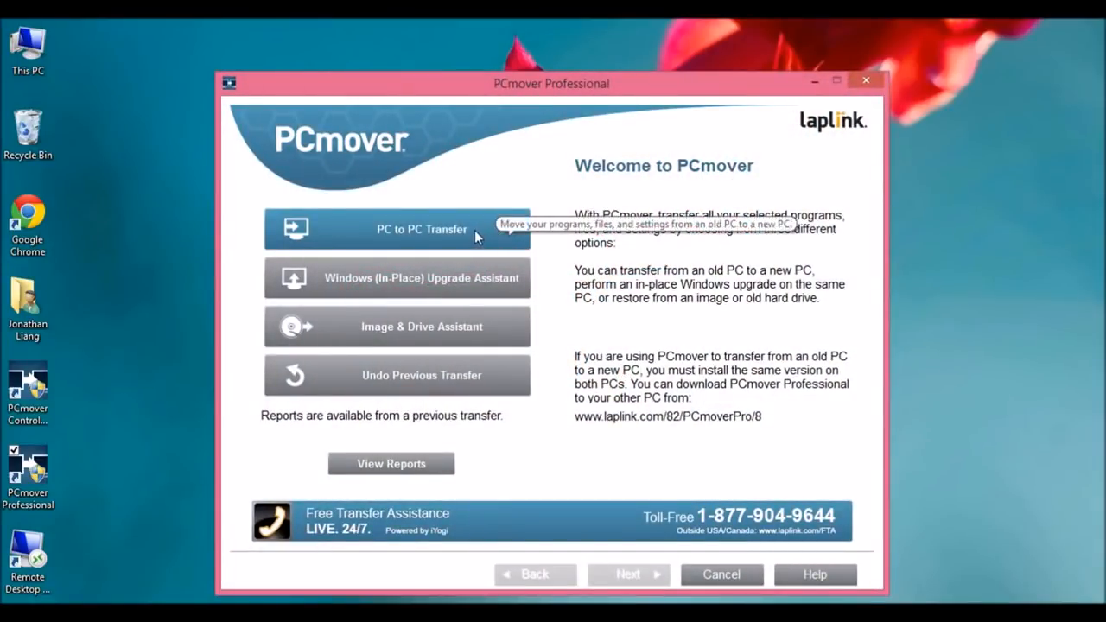
left_click(396, 229)
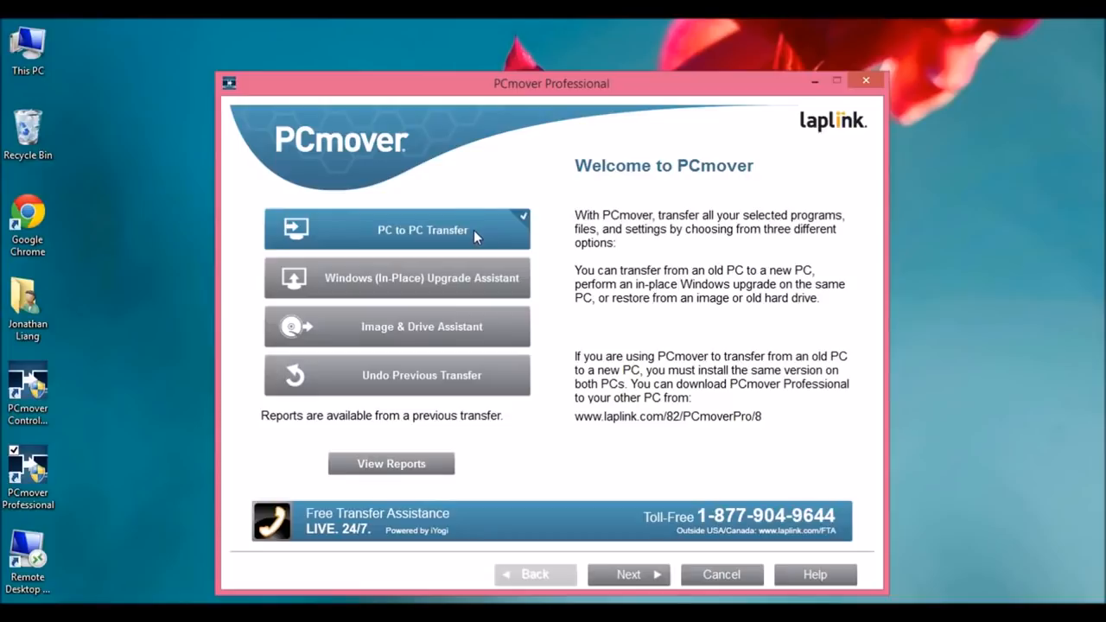
Step: Acknowledge the transfer requirements and mark this machine as the Old computer
left_click(628, 574)
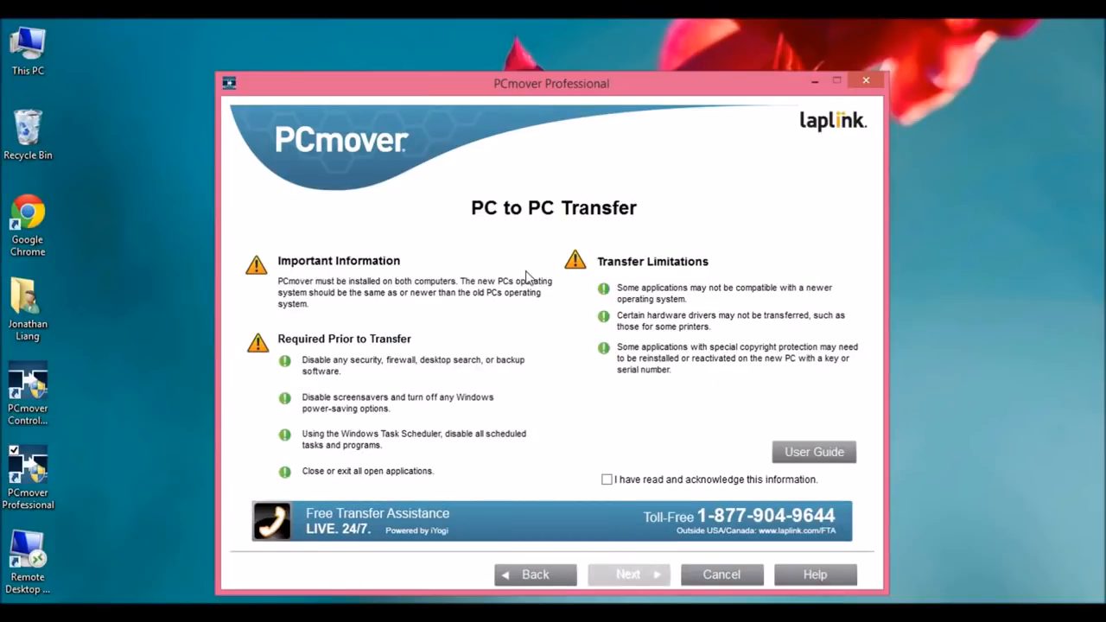
mouse_move(499, 382)
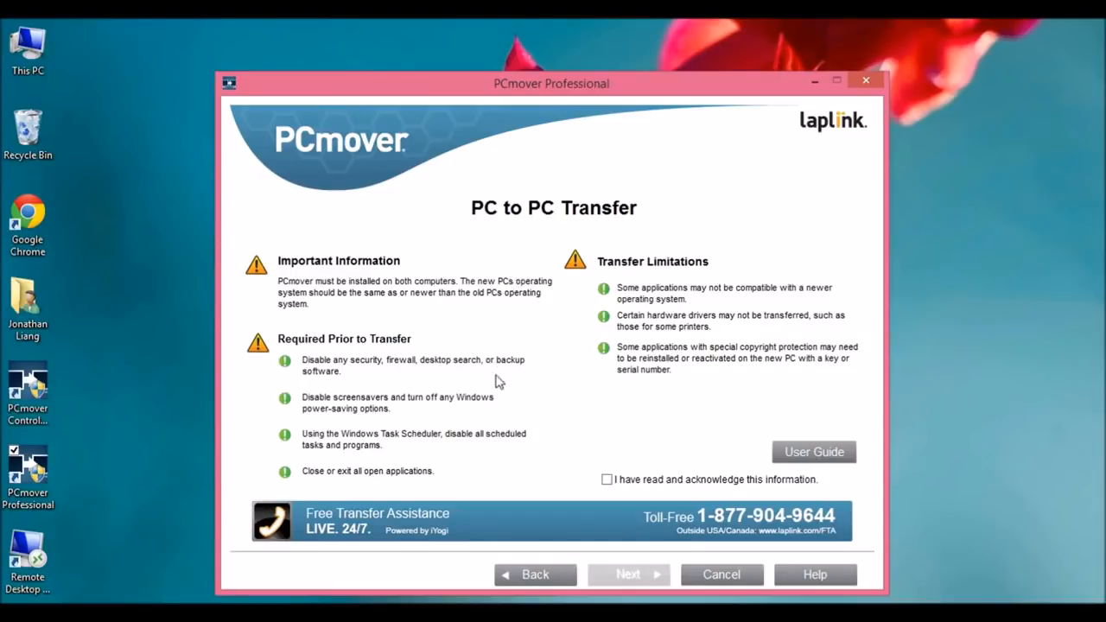
mouse_move(423, 373)
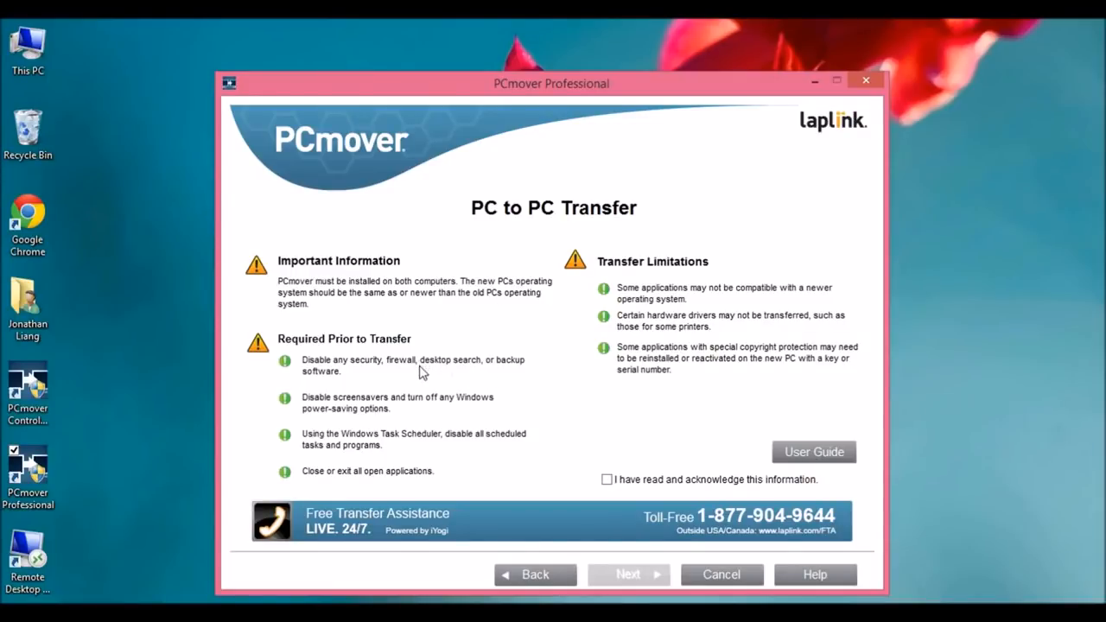
mouse_move(424, 379)
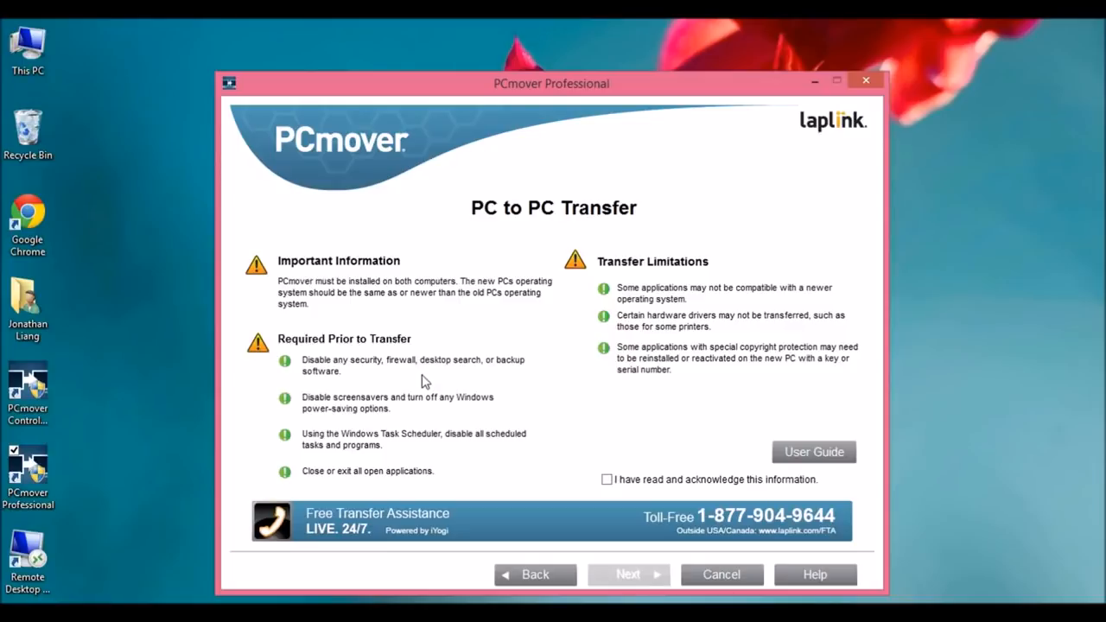
mouse_move(441, 419)
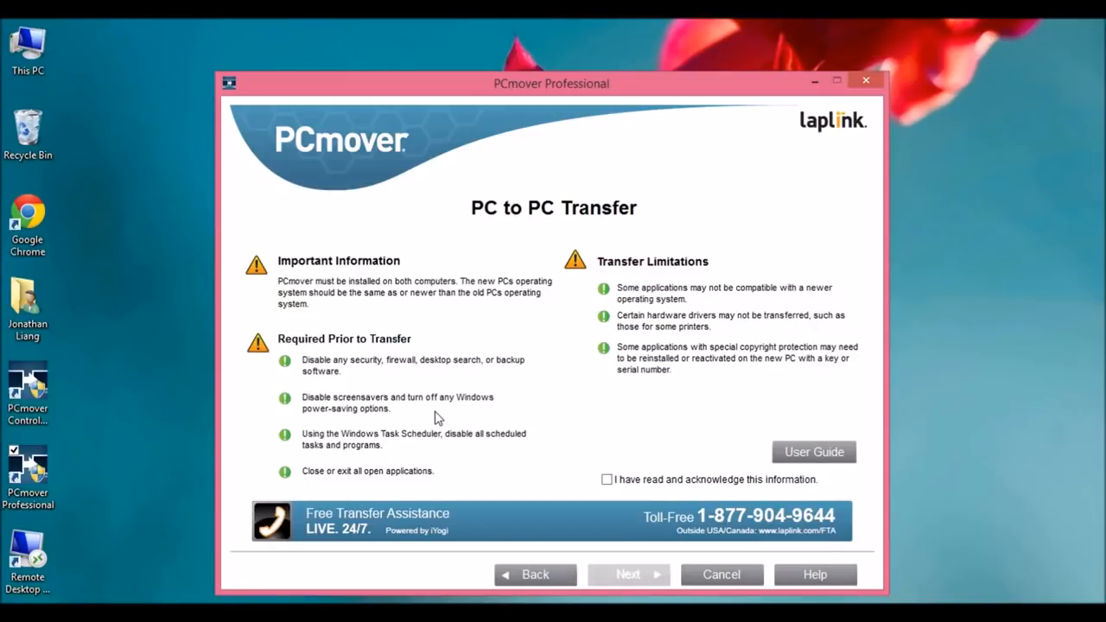
mouse_move(461, 484)
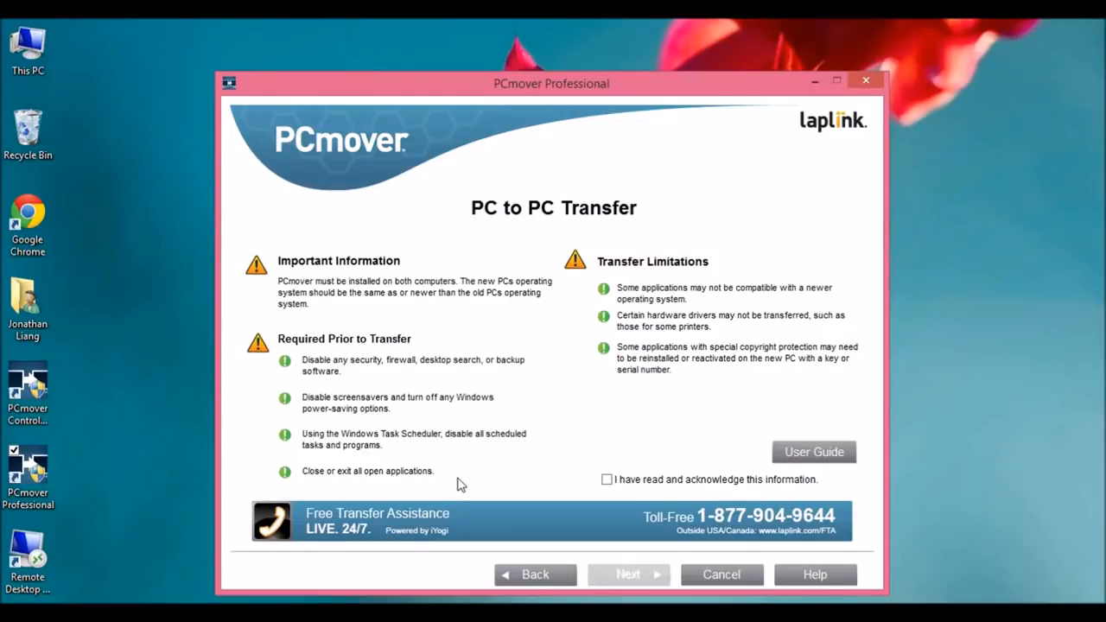
mouse_move(457, 482)
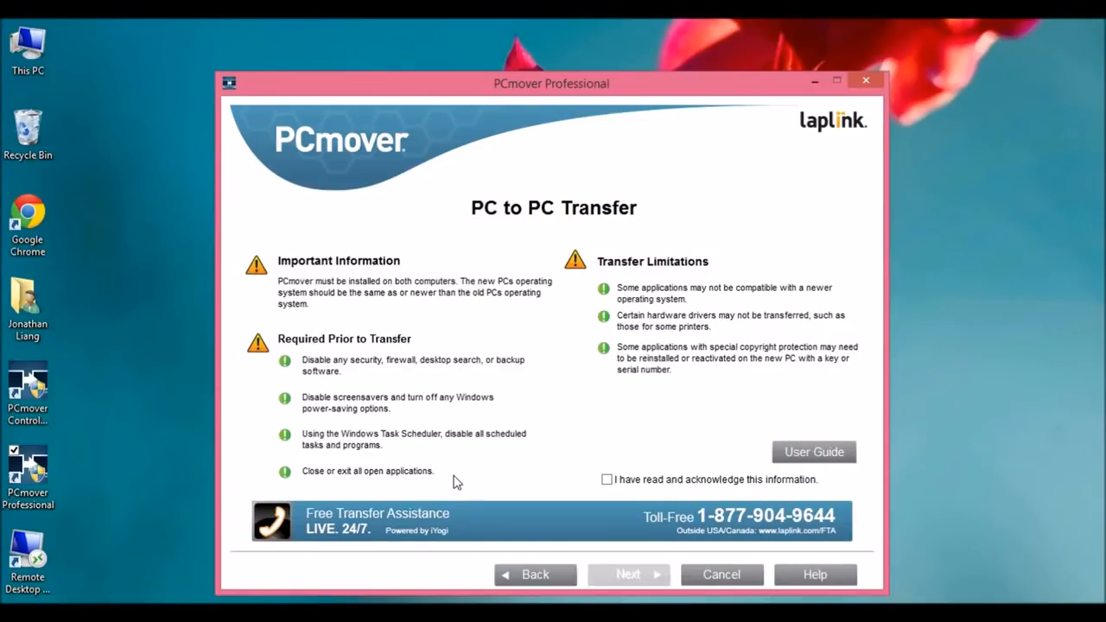
mouse_move(774, 274)
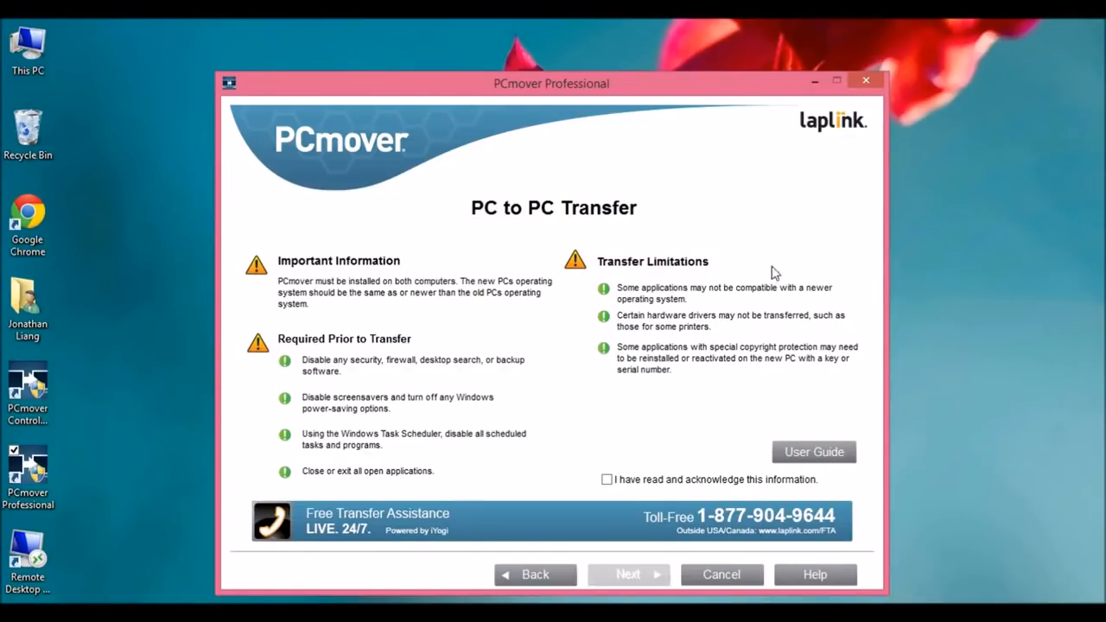
mouse_move(847, 295)
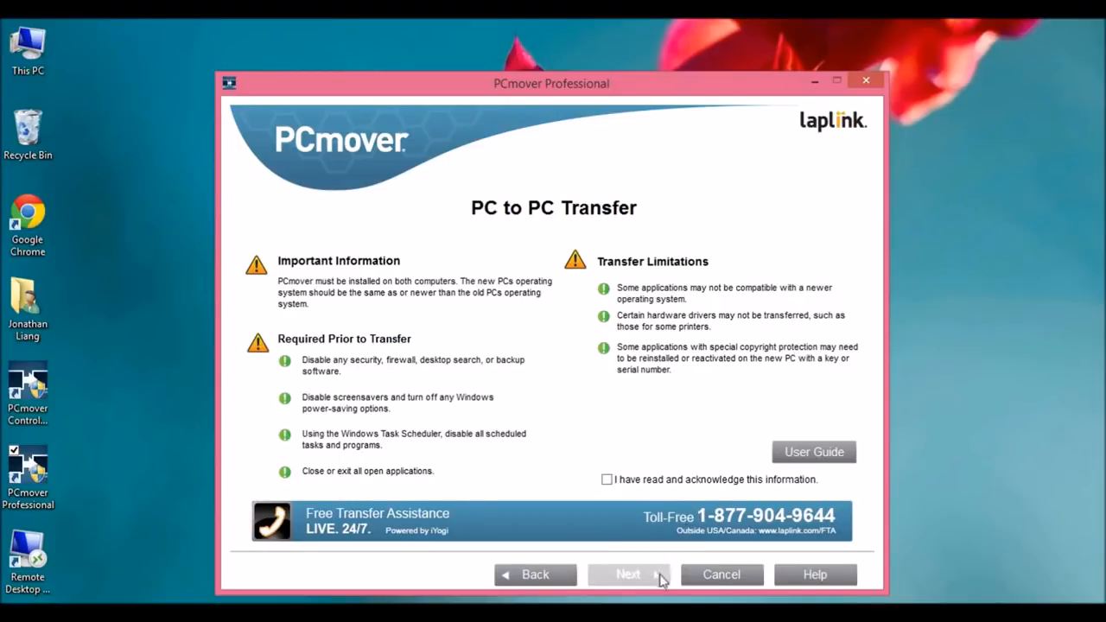
mouse_move(655, 502)
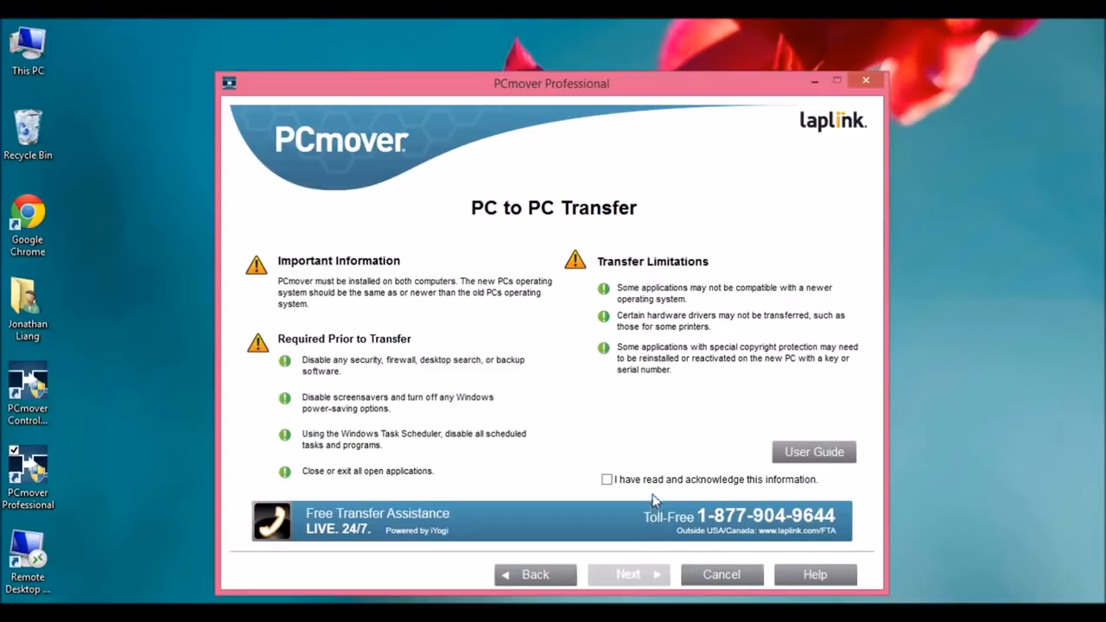
left_click(628, 575)
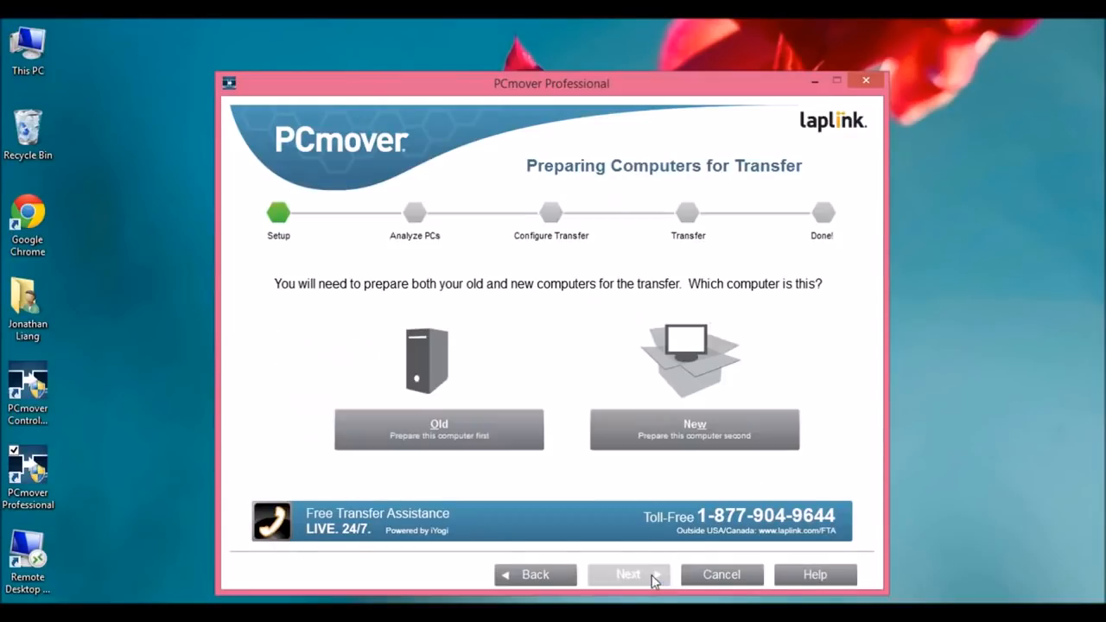
left_click(439, 430)
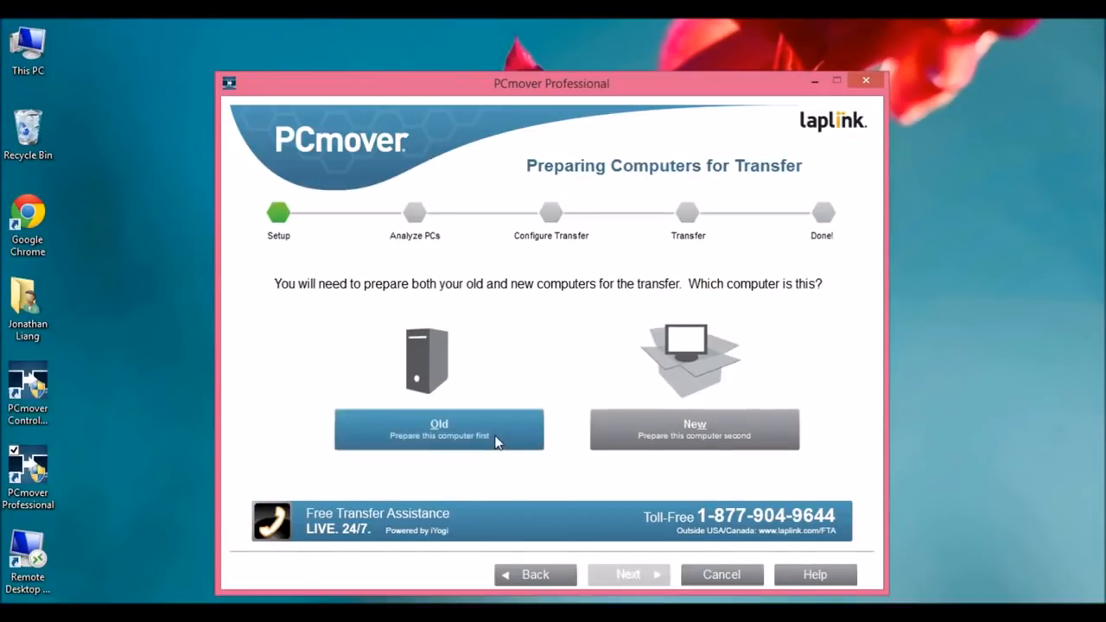
left_click(439, 430)
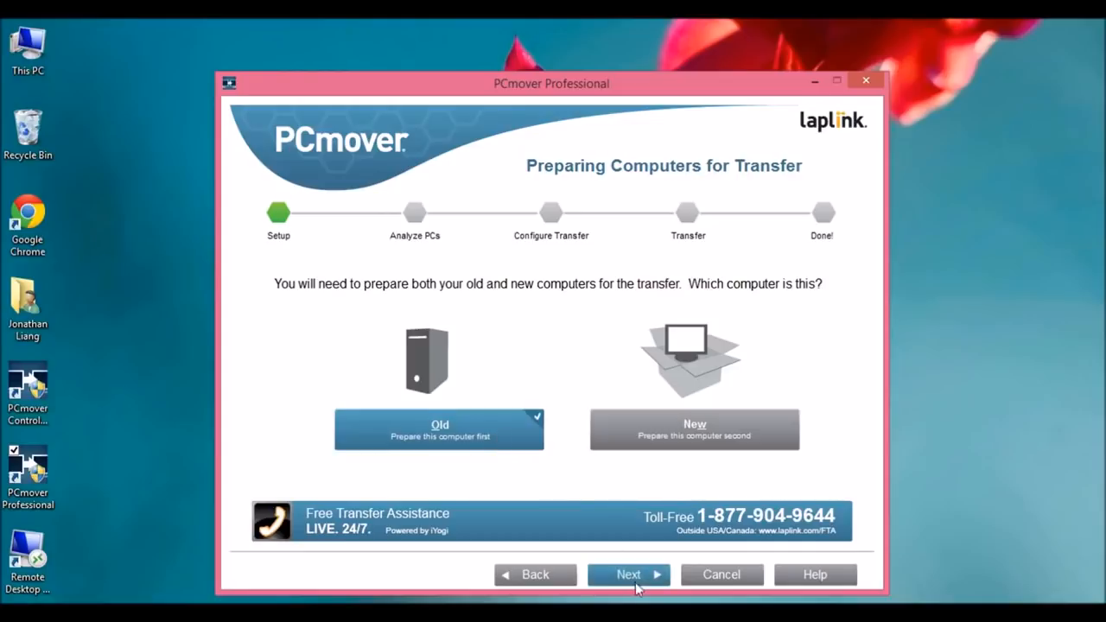
Step: Select WiFi or Wired Network as the connection method
left_click(628, 573)
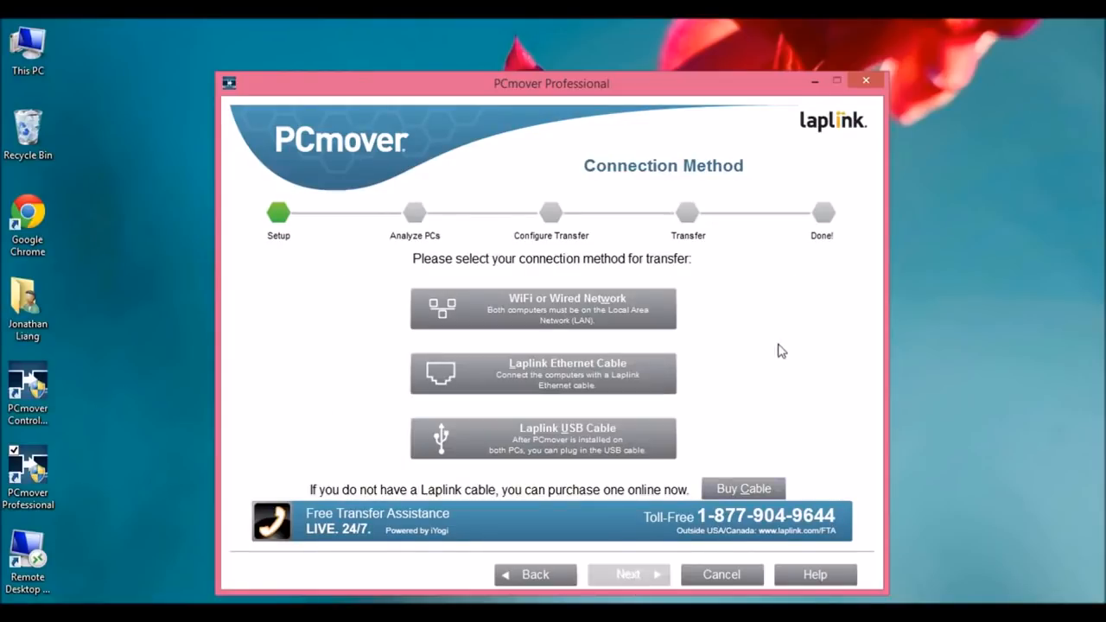
left_click(542, 308)
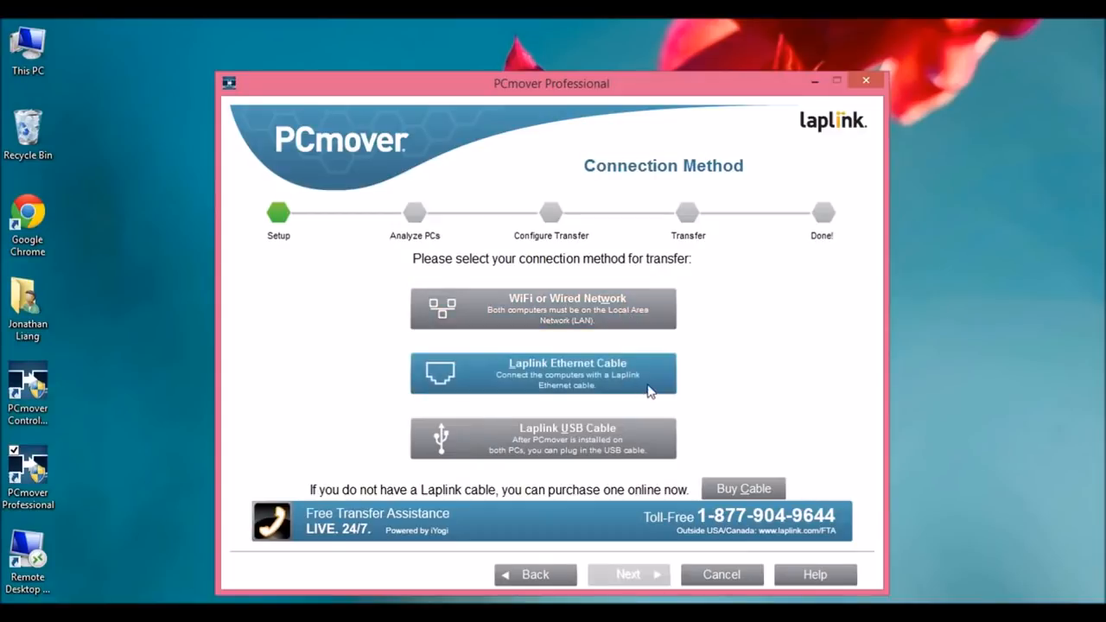
mouse_move(642, 450)
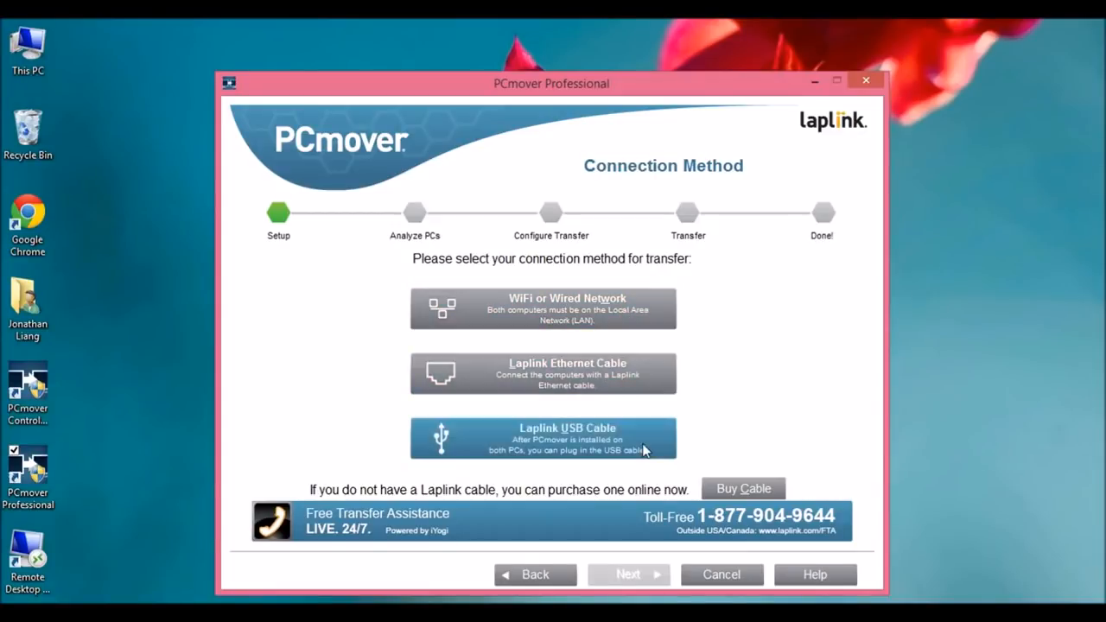
mouse_move(722, 353)
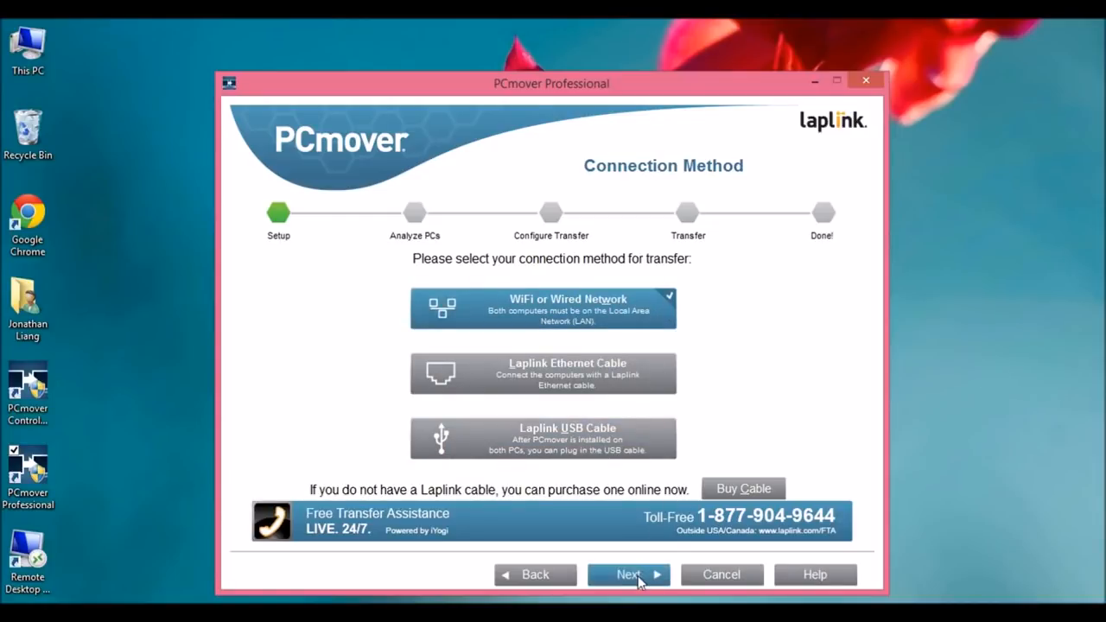
Step: Proceed with the network connection so PCmover starts analyzing this old PC
left_click(628, 575)
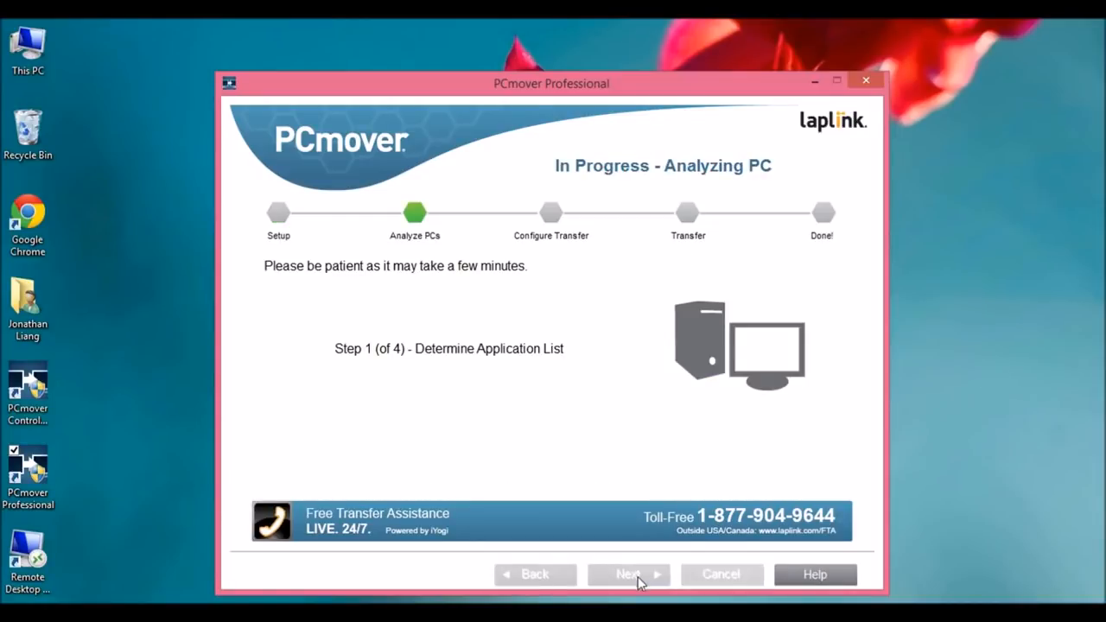
mouse_move(845, 492)
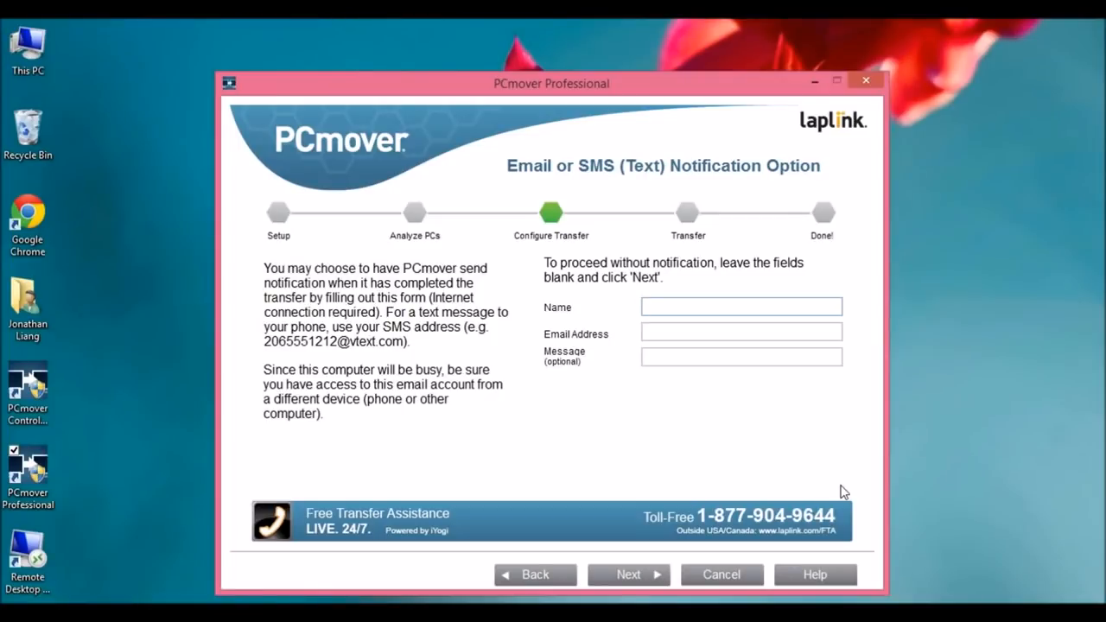
left_click(741, 306)
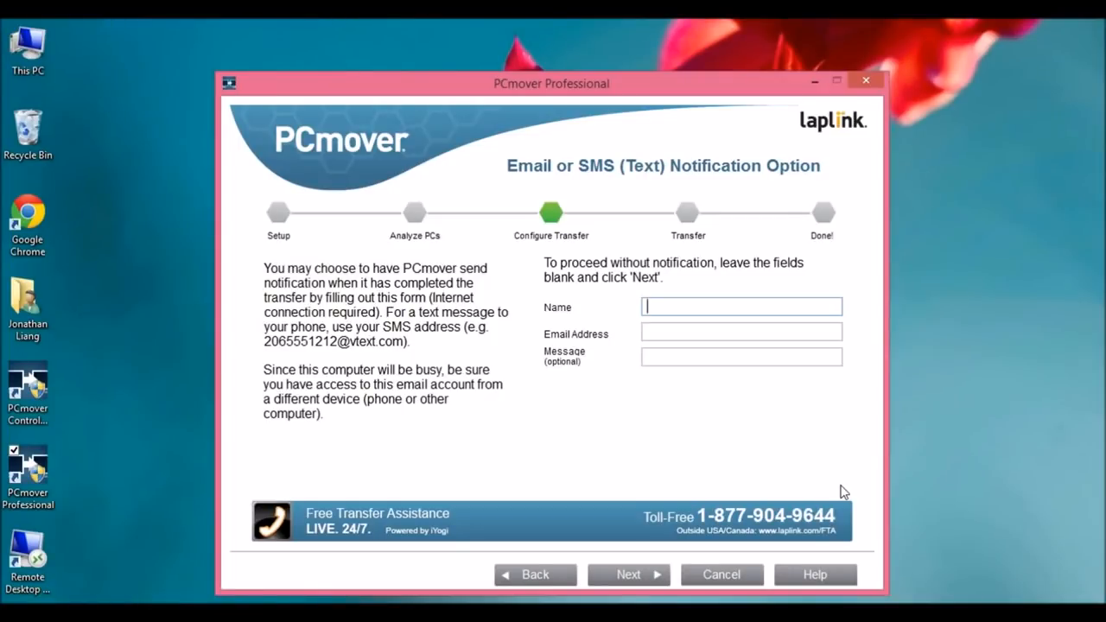
mouse_move(778, 444)
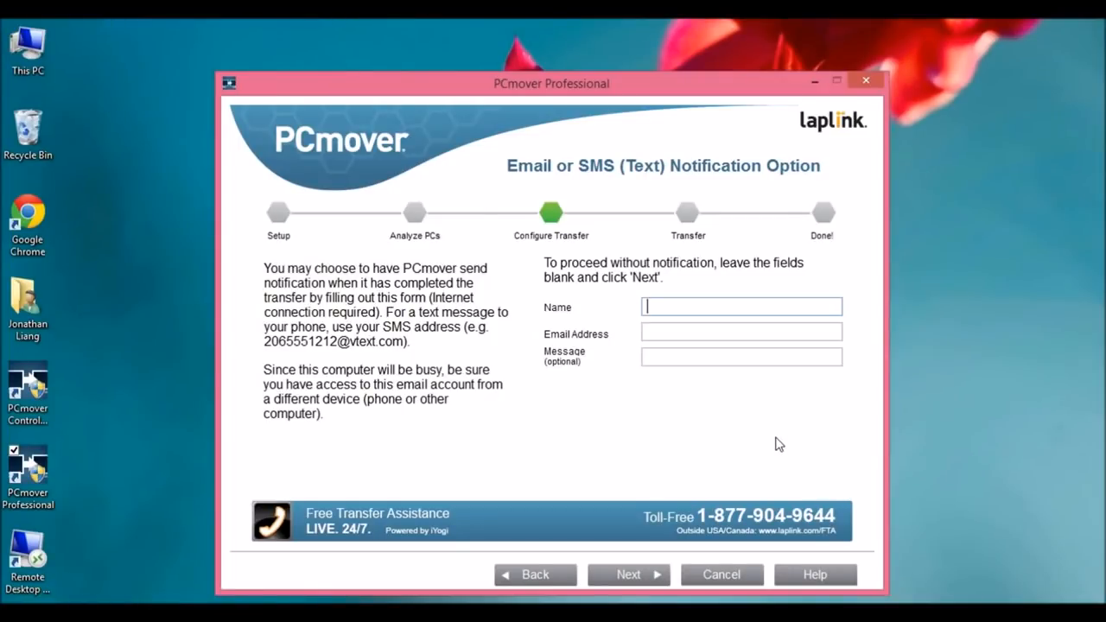
mouse_move(635, 388)
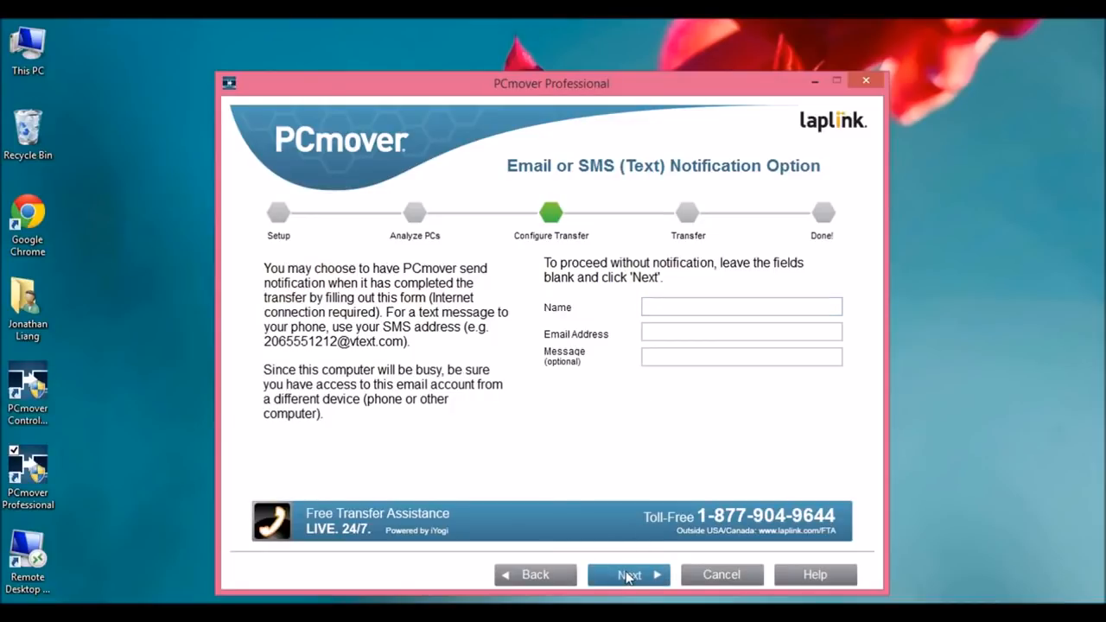
Step: Leave the notification fields blank and start the network transfer on the old PC
left_click(629, 575)
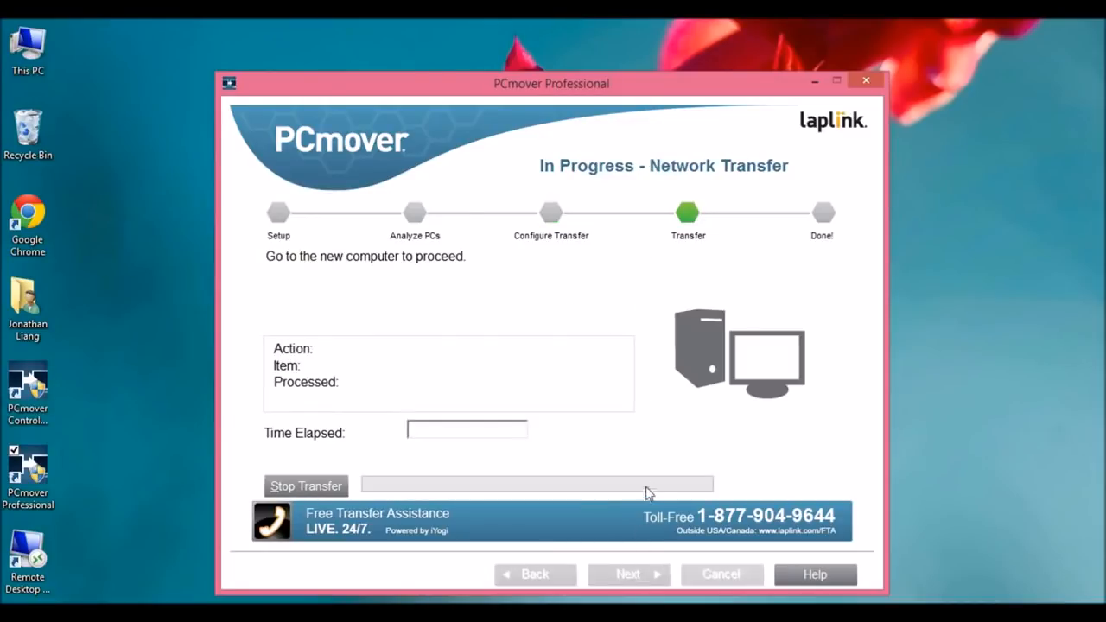
mouse_move(625, 352)
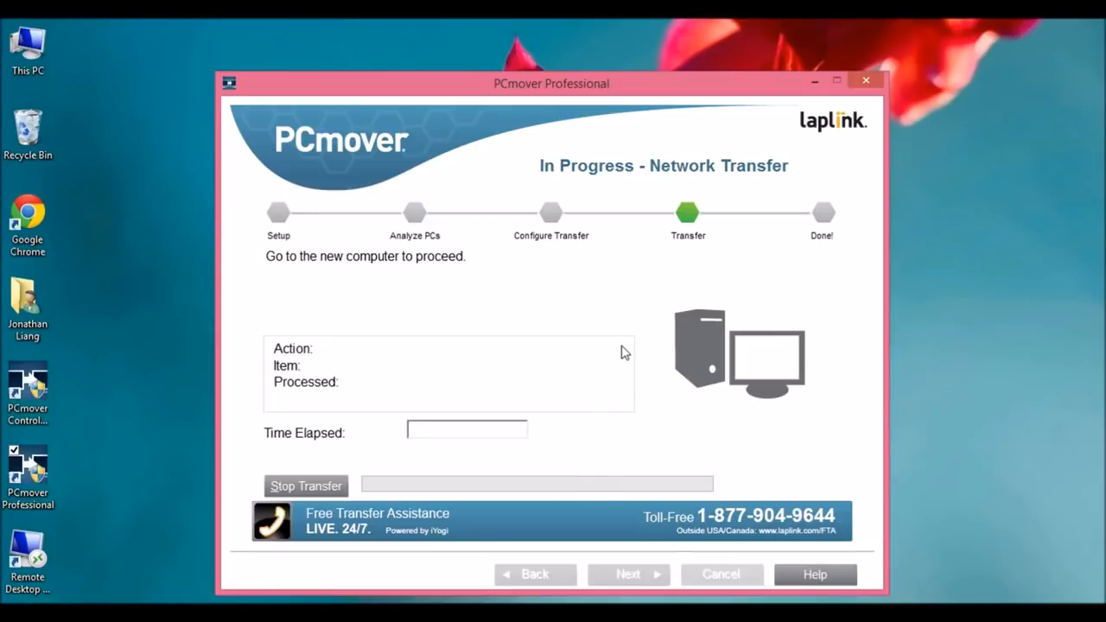
mouse_move(424, 336)
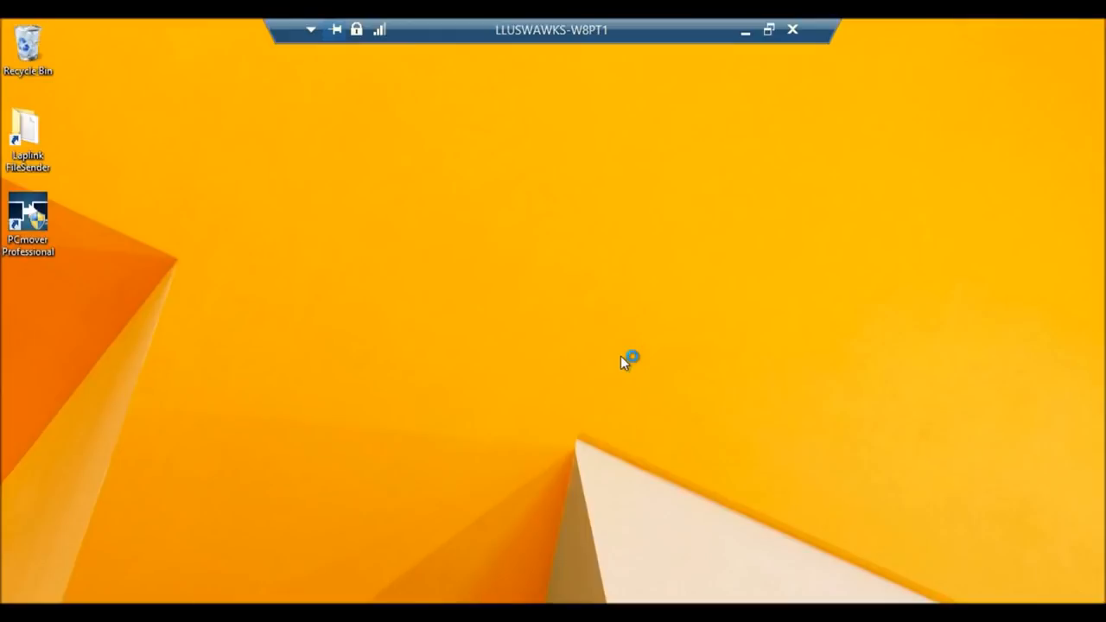
Step: On the new computer, start PC to PC Transfer as the New PC over WiFi or Wired Network
double_click(28, 221)
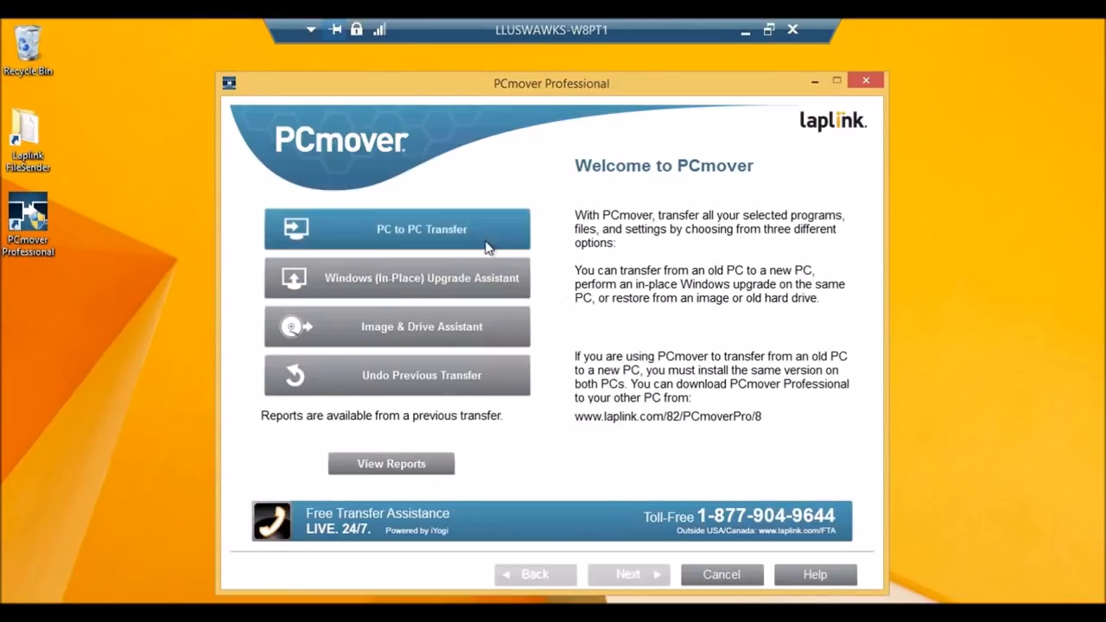
left_click(398, 229)
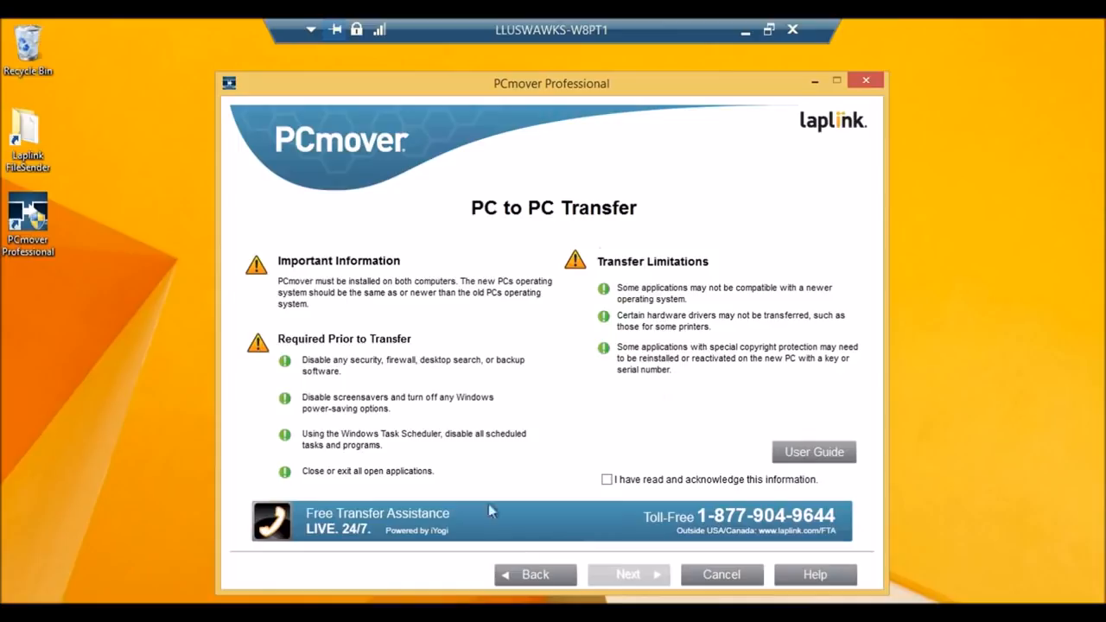
left_click(608, 480)
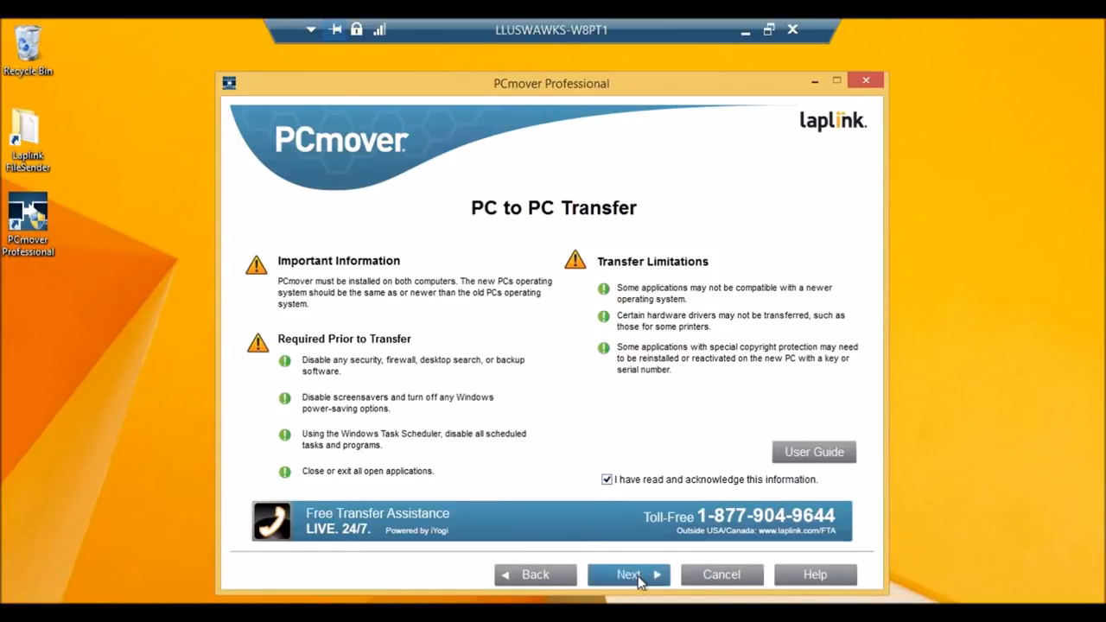
left_click(629, 574)
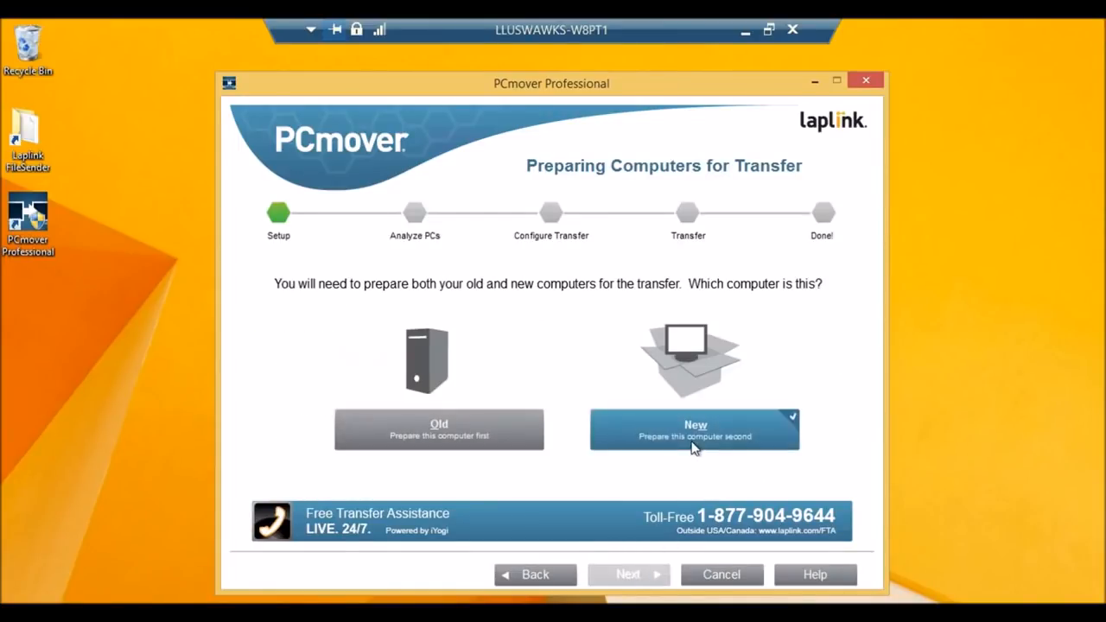
left_click(629, 574)
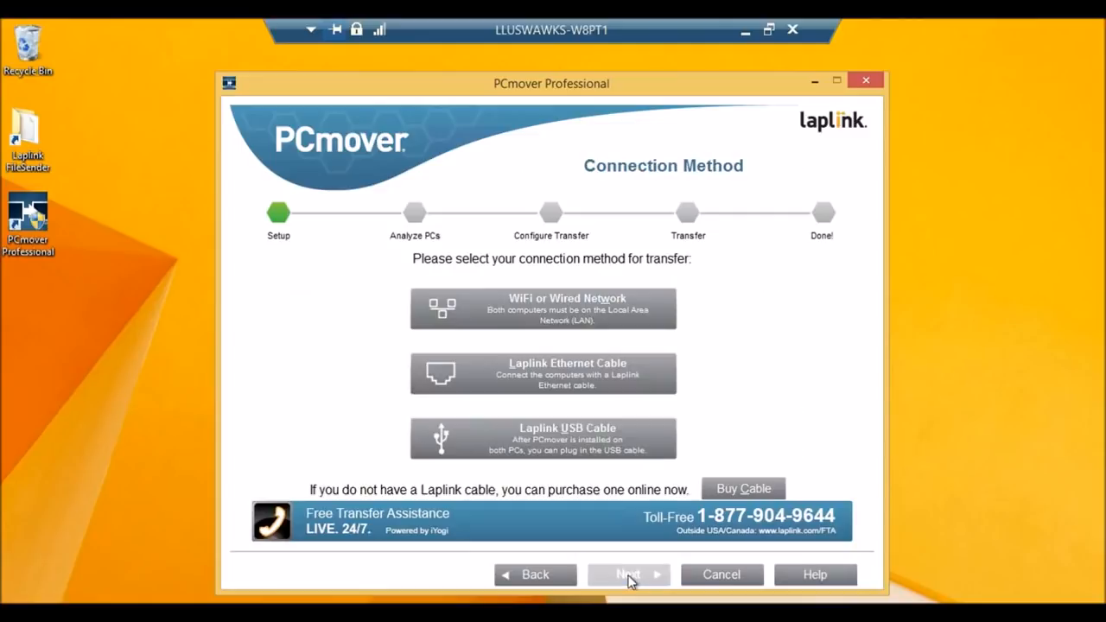
left_click(543, 308)
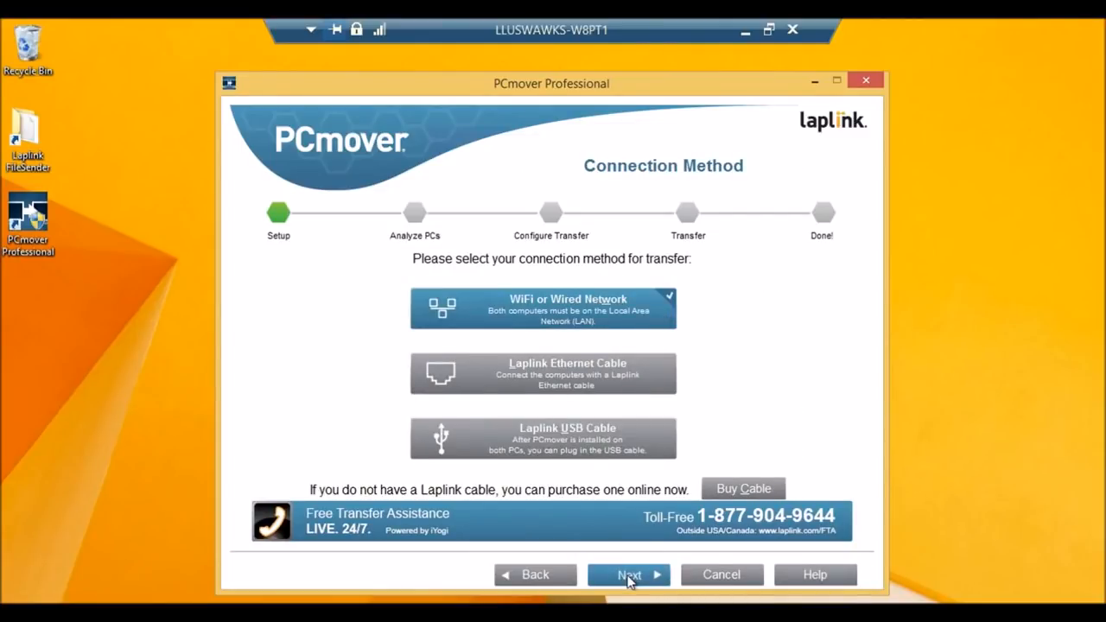
Step: Reach Identify Old Computer with LLUSWALAP0393 as the old computer's network name
left_click(629, 575)
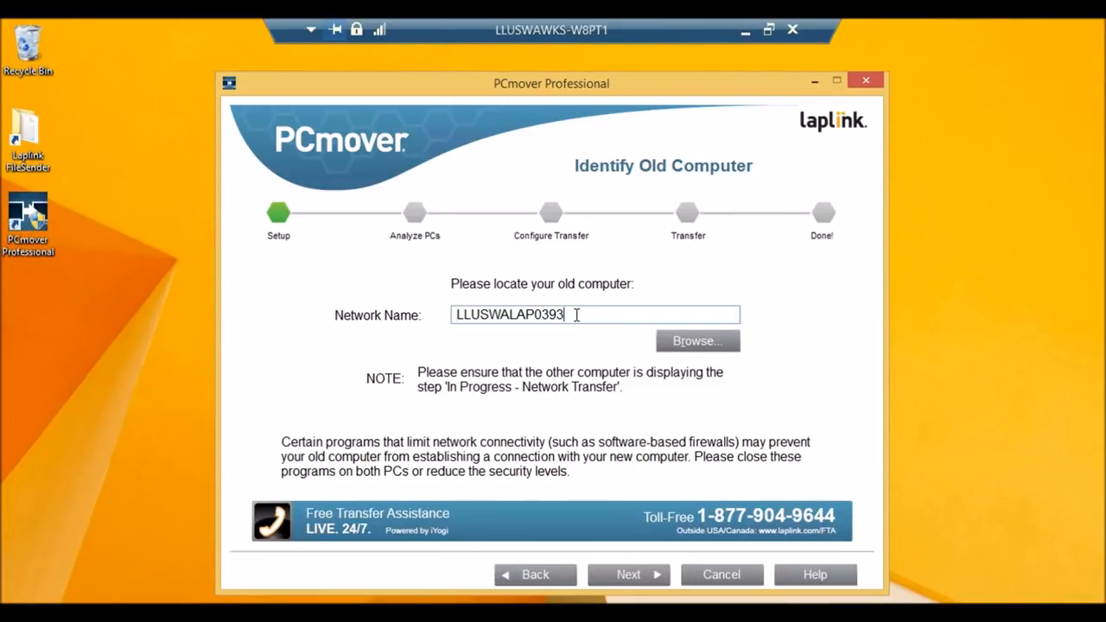
mouse_move(595, 351)
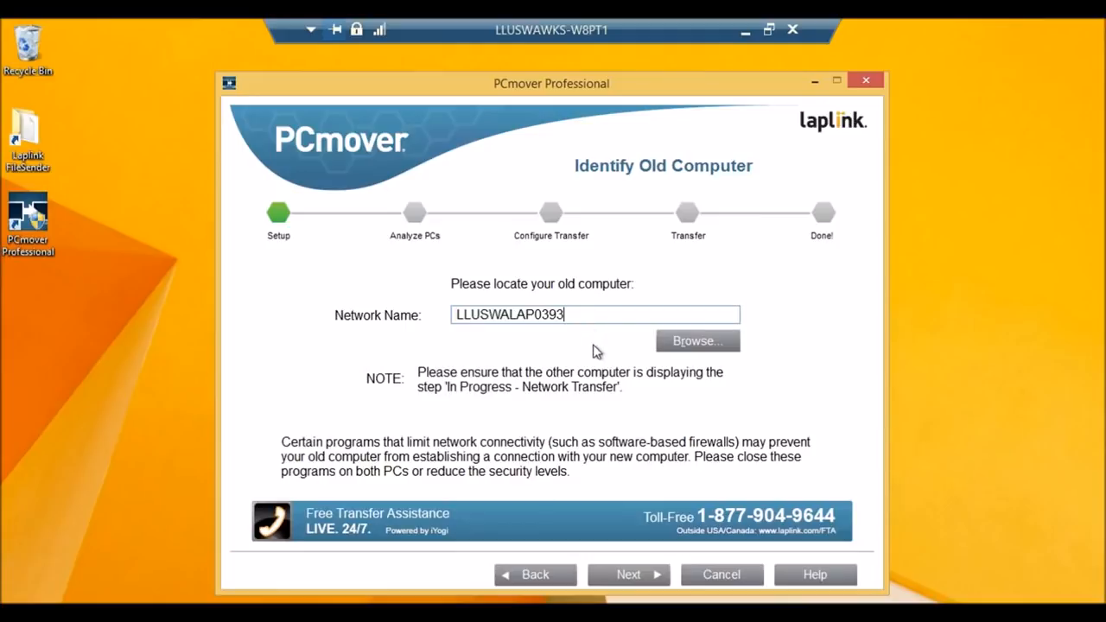
mouse_move(709, 358)
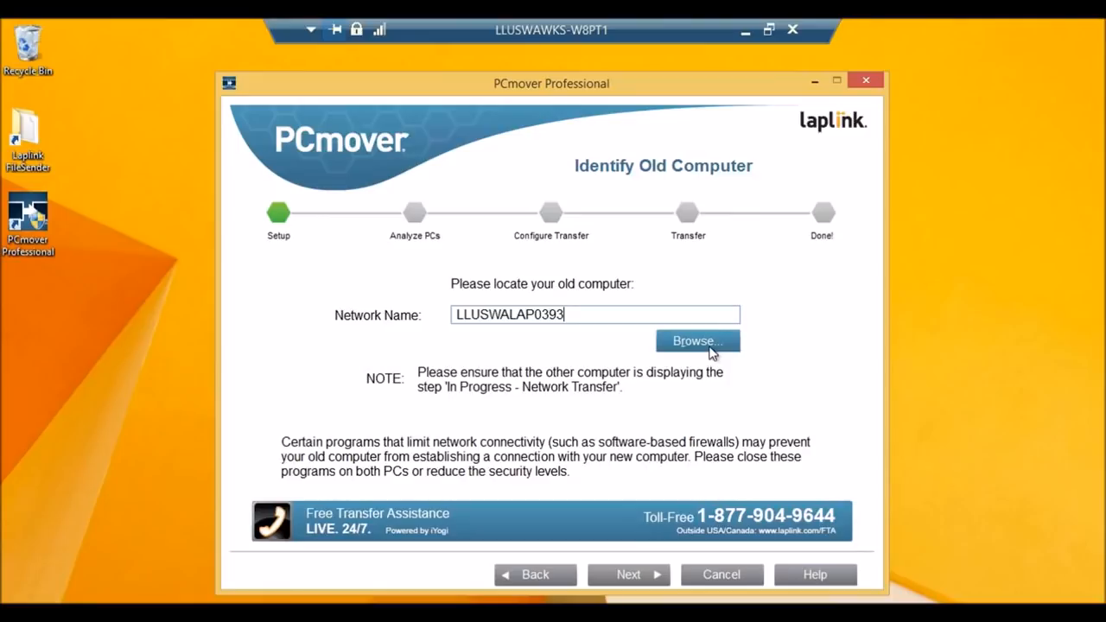
mouse_move(644, 308)
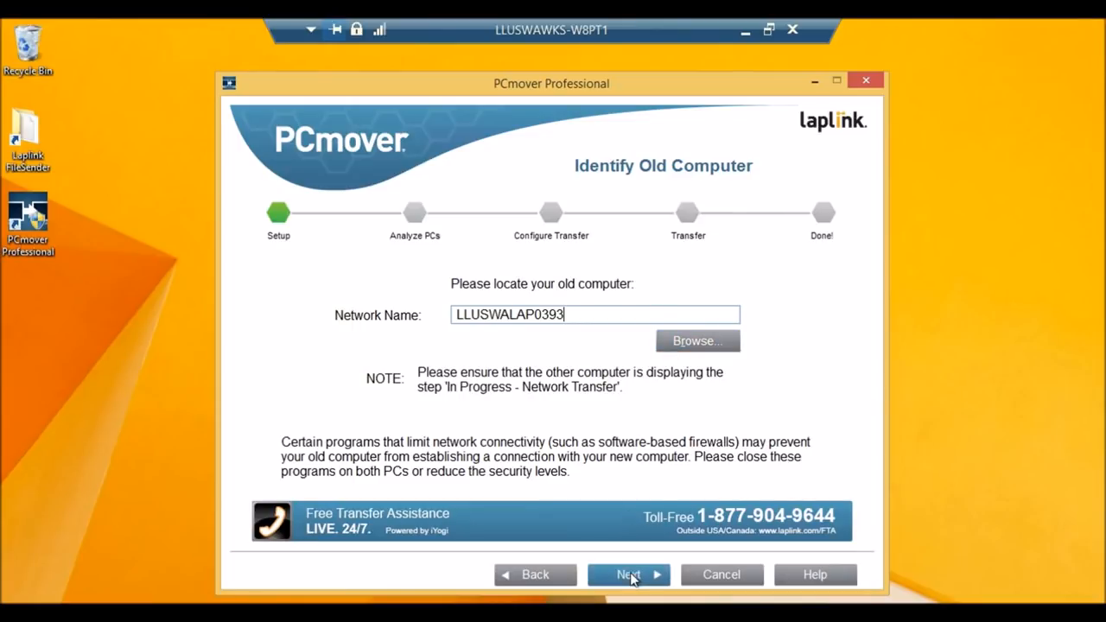
Step: Connect to LLUSWALAP0393 and reach the Standard or Advanced page
left_click(629, 575)
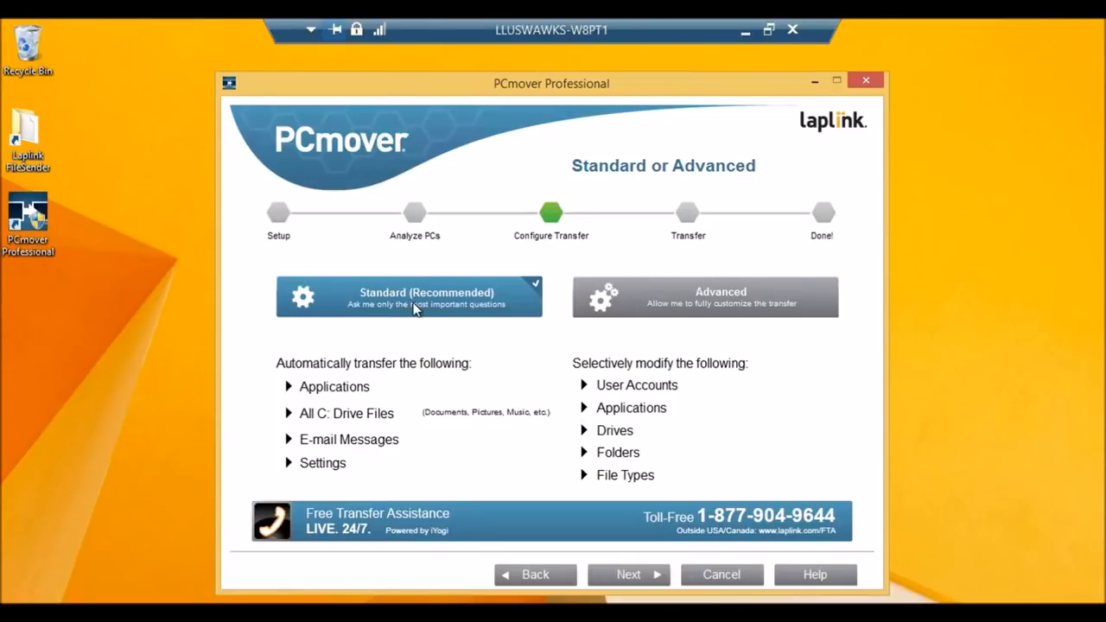
mouse_move(339, 402)
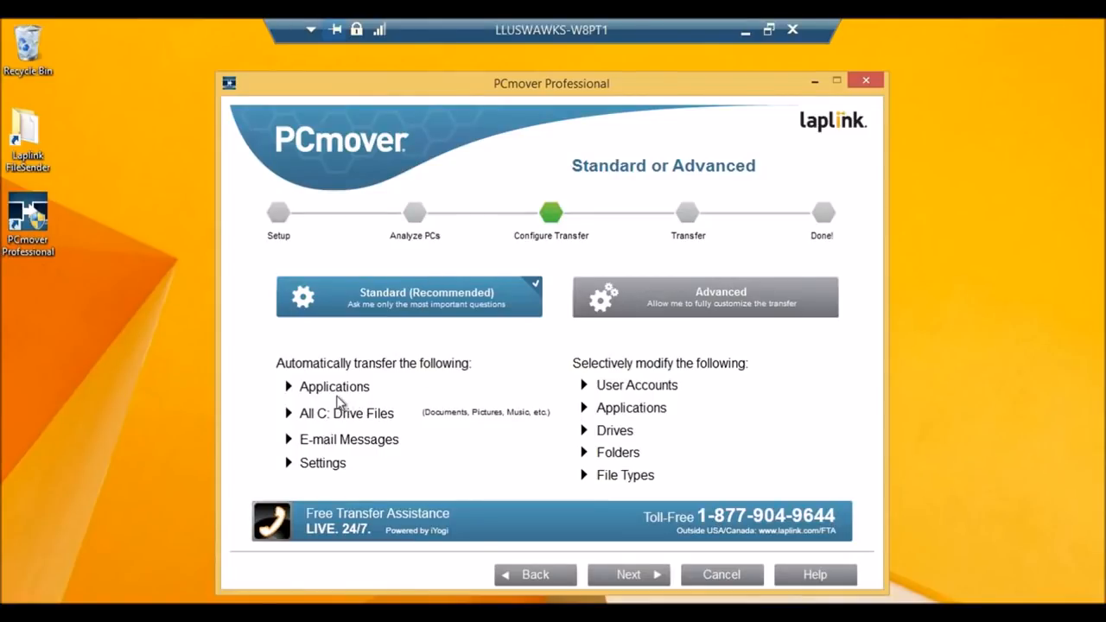
mouse_move(386, 421)
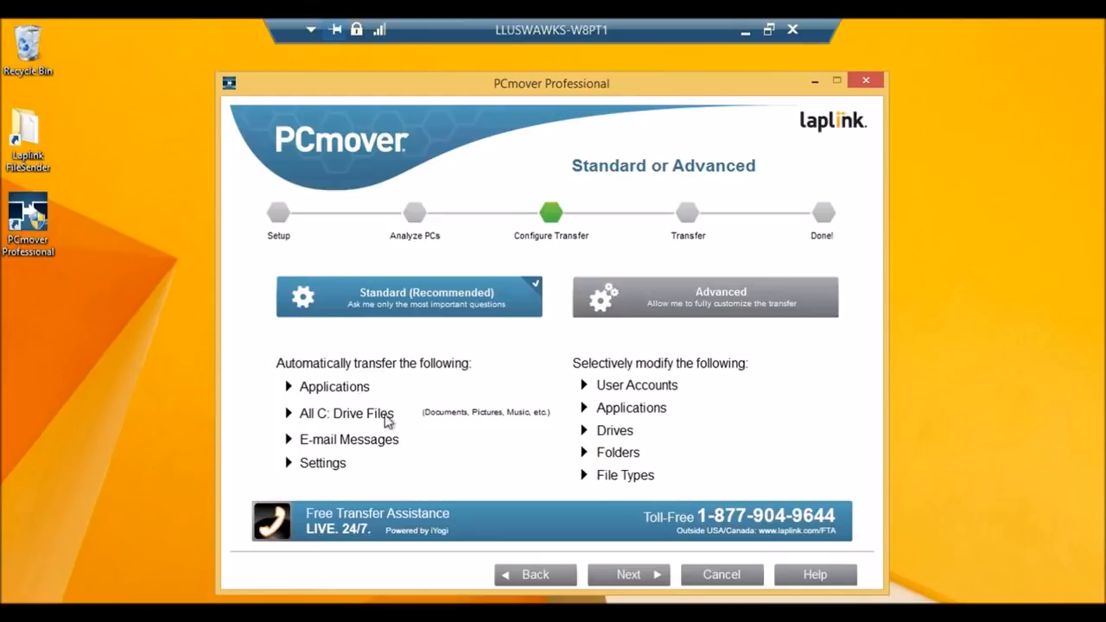
mouse_move(383, 473)
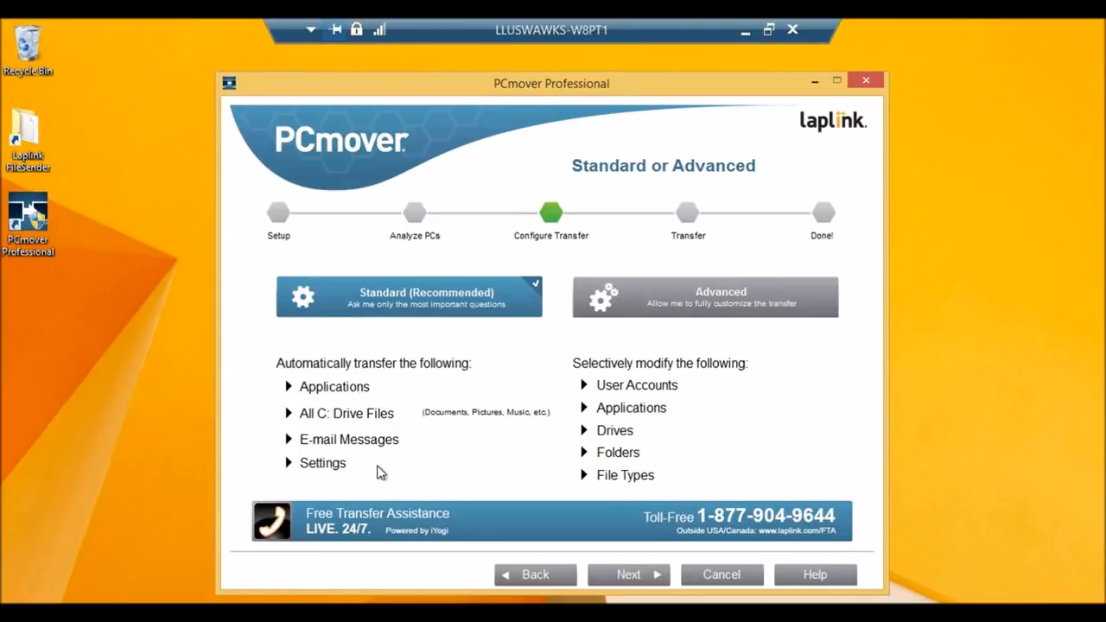
left_click(704, 297)
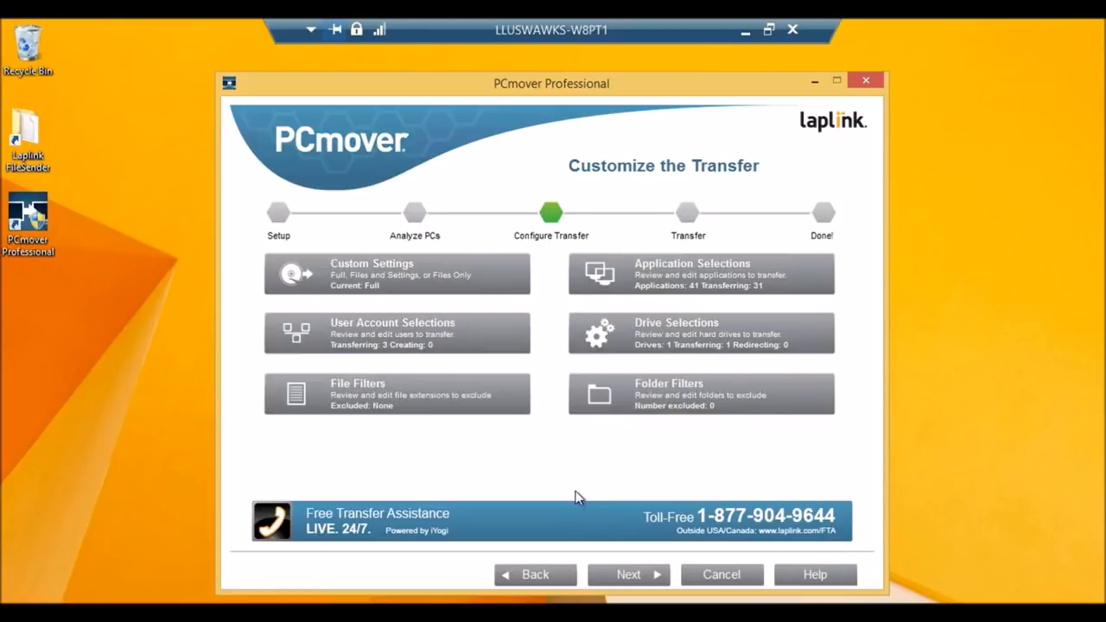
mouse_move(497, 272)
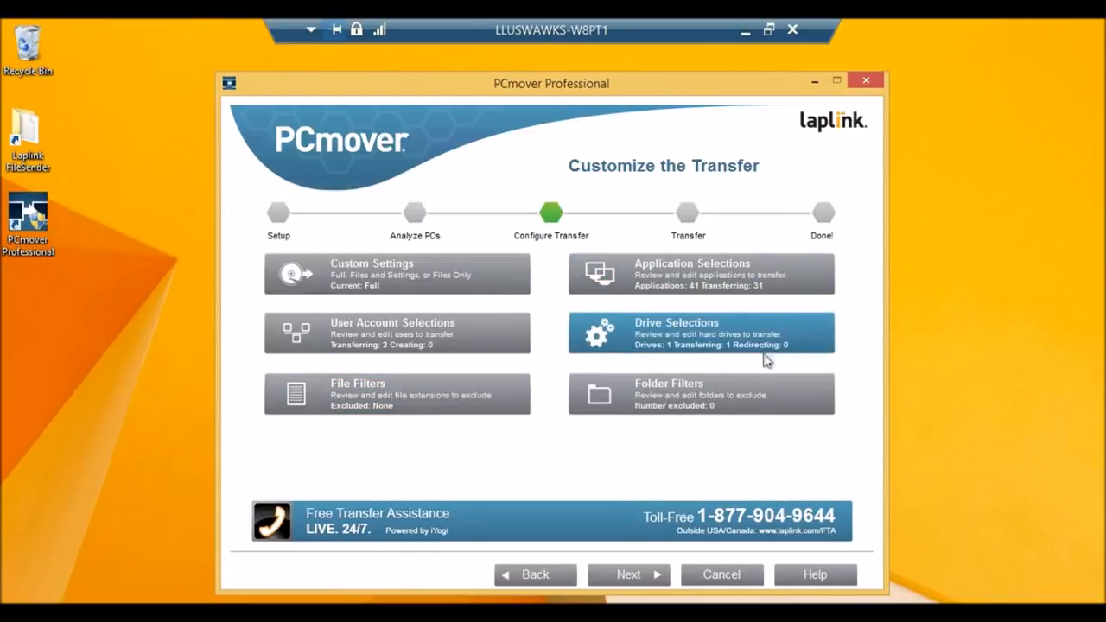
mouse_move(760, 406)
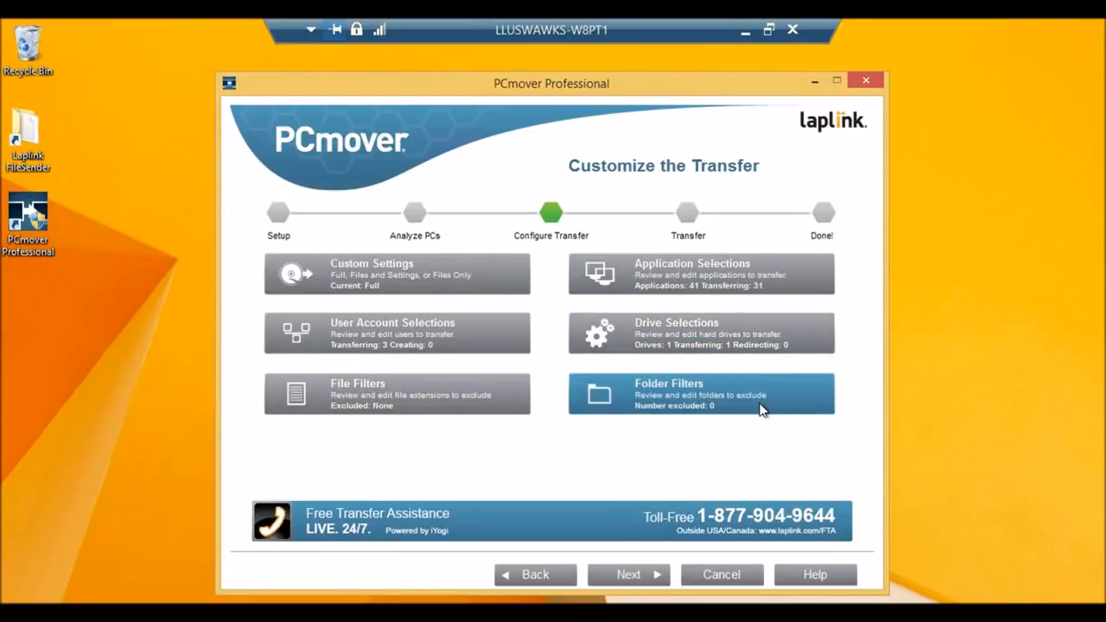
mouse_move(692, 467)
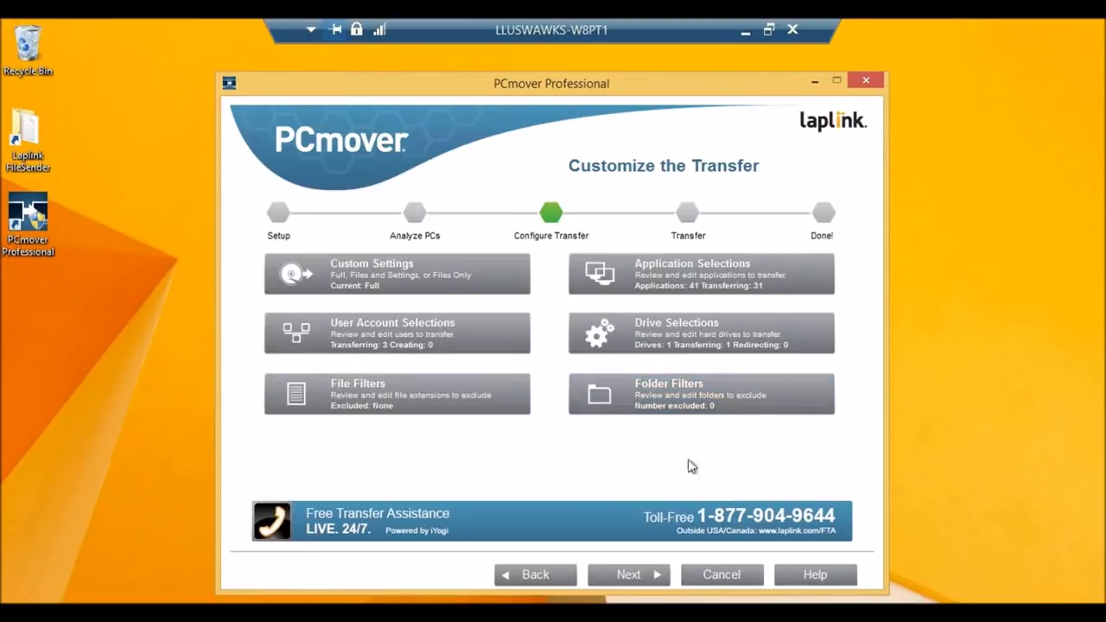
mouse_move(700, 273)
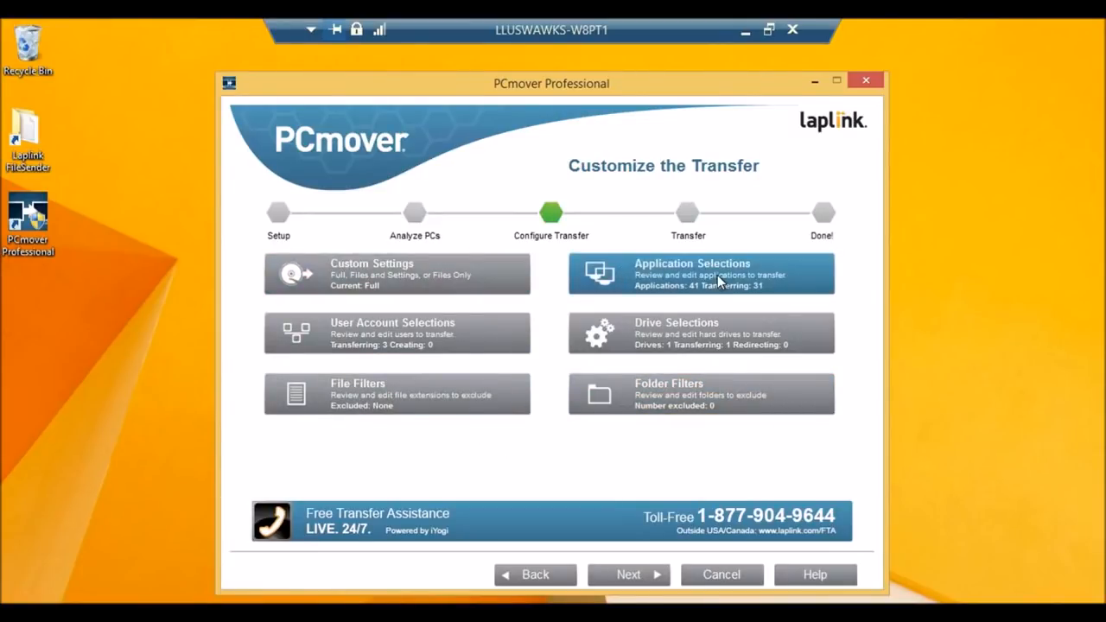
Step: Include Office Professional Plus 2013 and keep Office 64-bit Components 2013 excluded from 35 apps
left_click(700, 274)
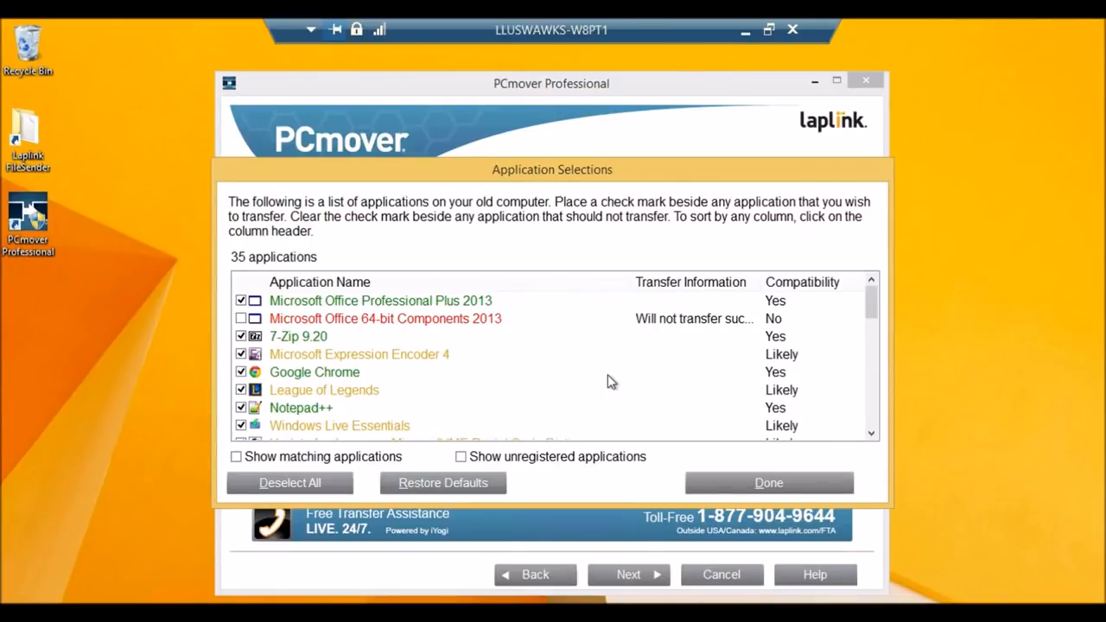
mouse_move(516, 302)
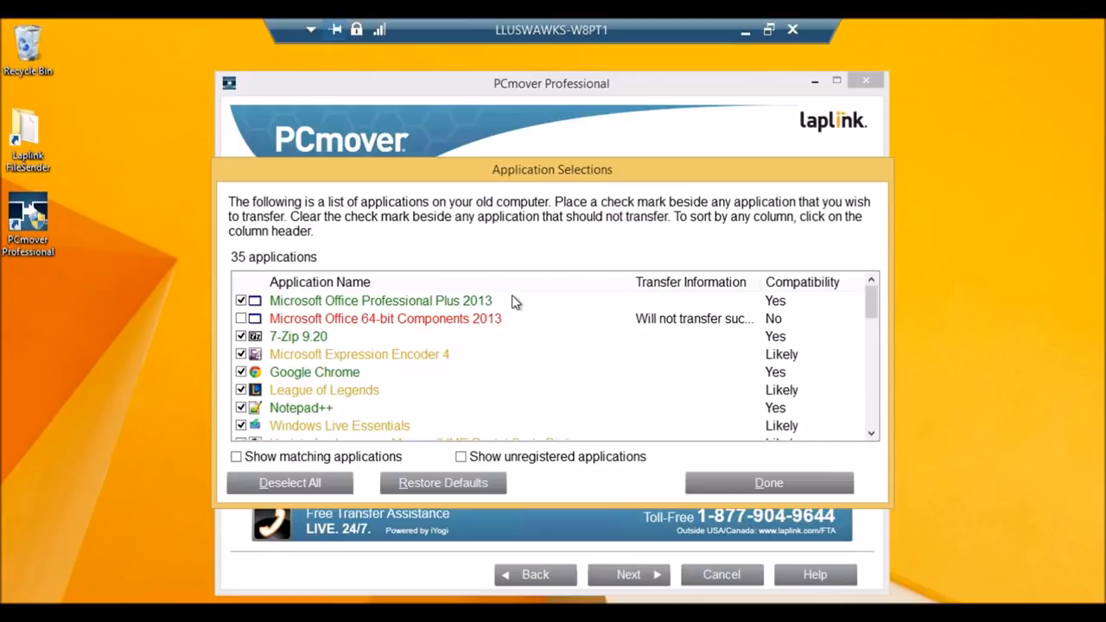
mouse_move(458, 365)
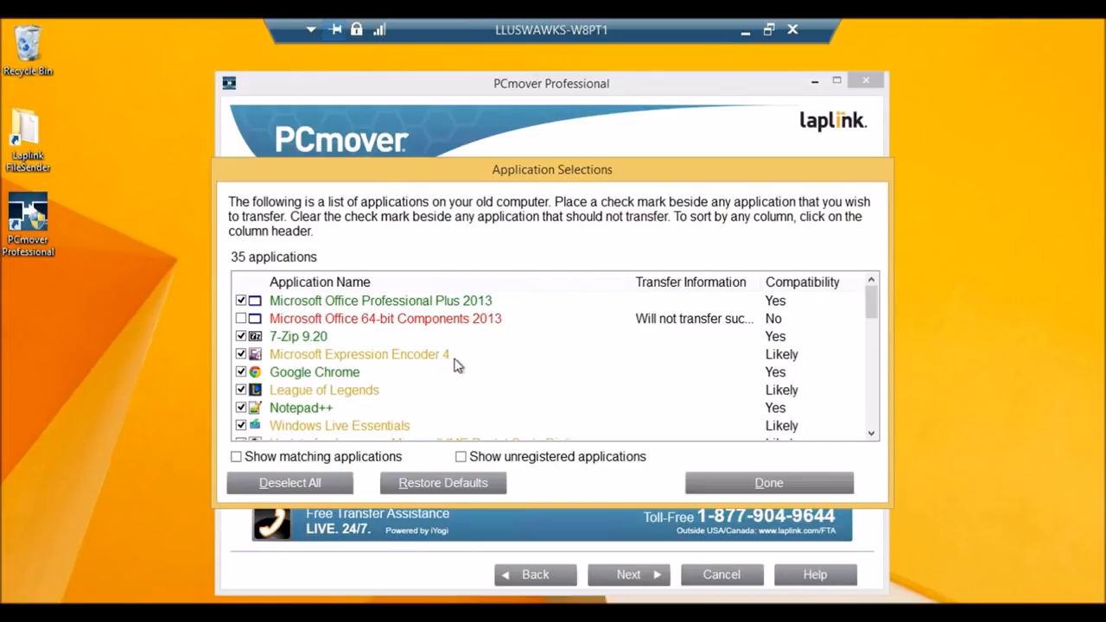
mouse_move(467, 365)
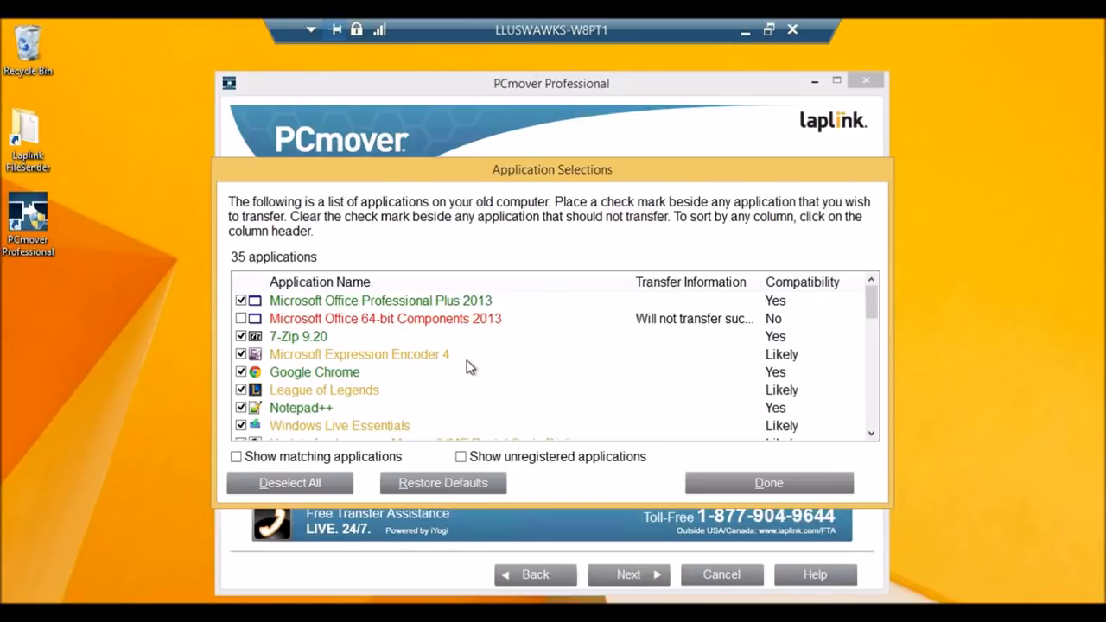
mouse_move(488, 333)
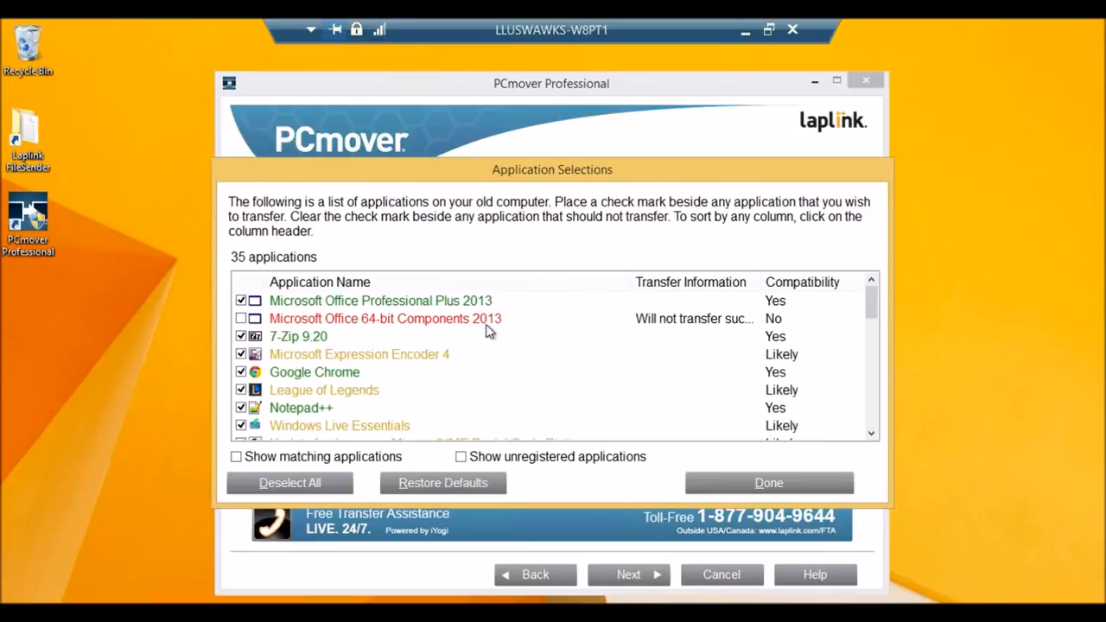
left_click(385, 318)
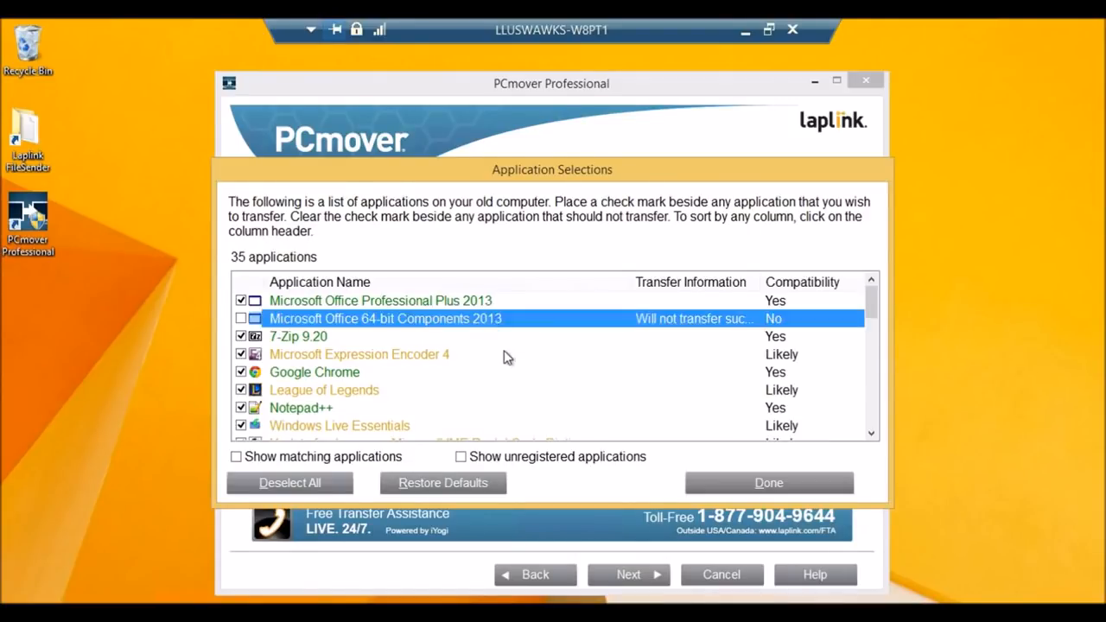
scroll("down", 3)
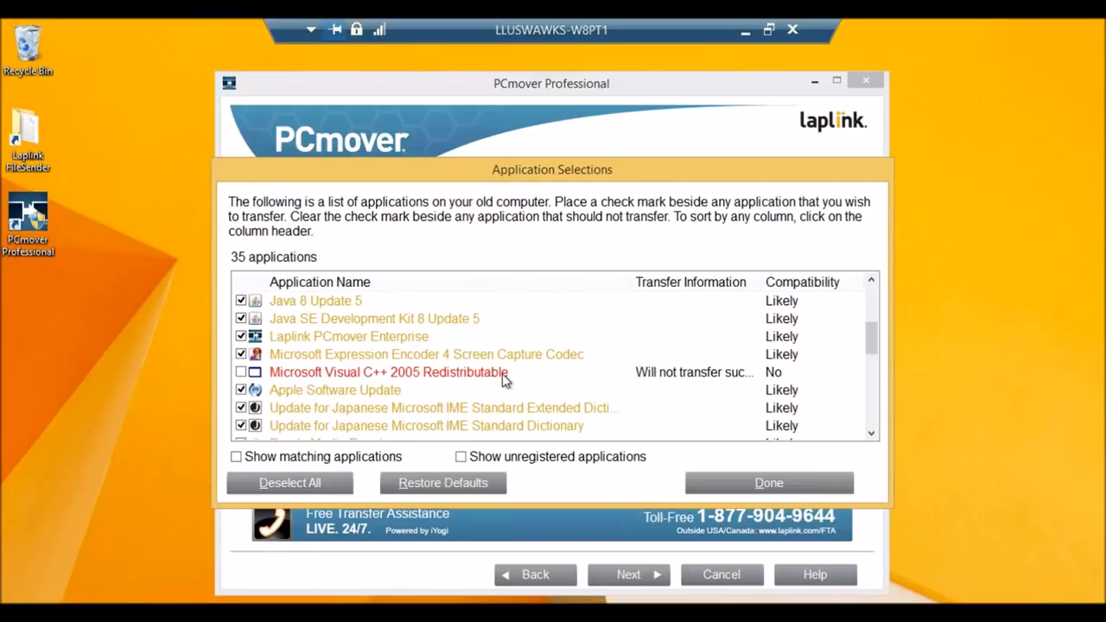
mouse_move(514, 380)
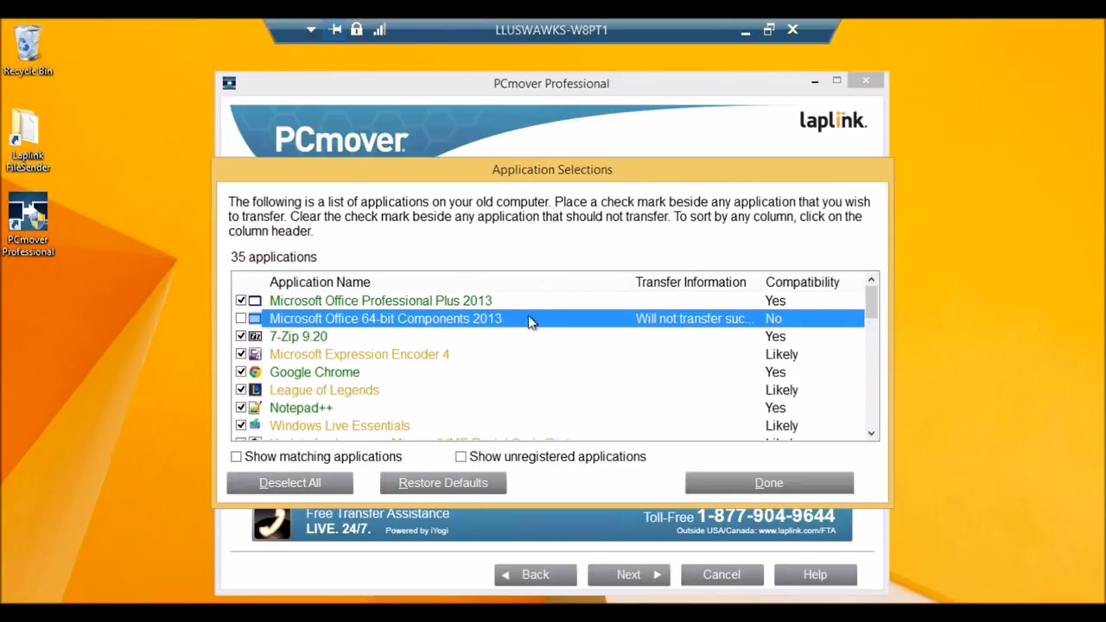
mouse_move(528, 307)
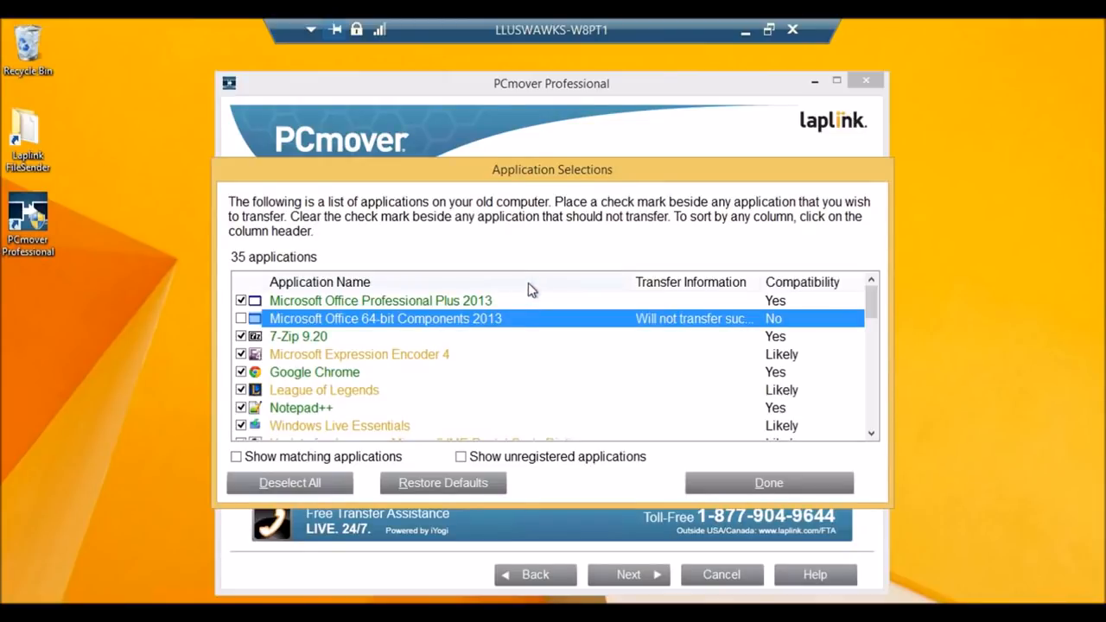
left_click(381, 301)
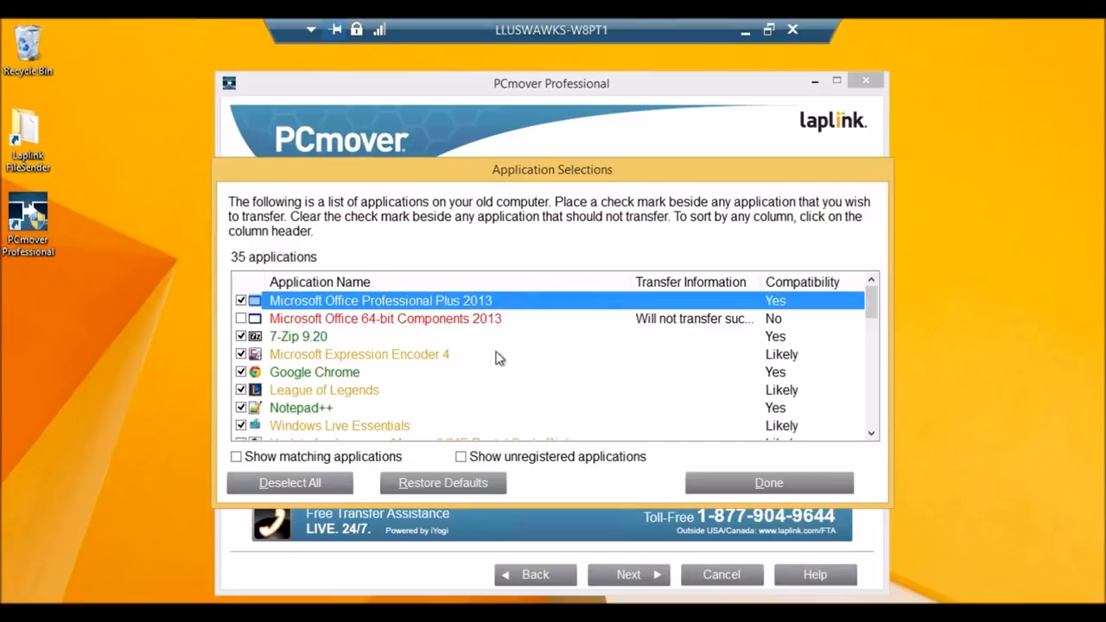
mouse_move(420, 374)
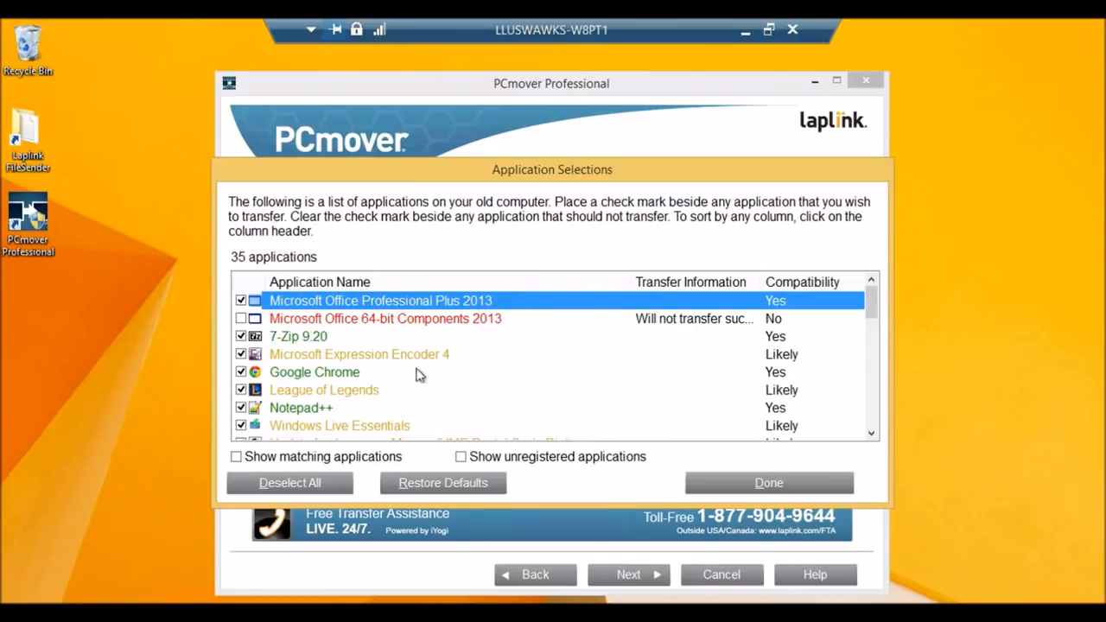
mouse_move(432, 370)
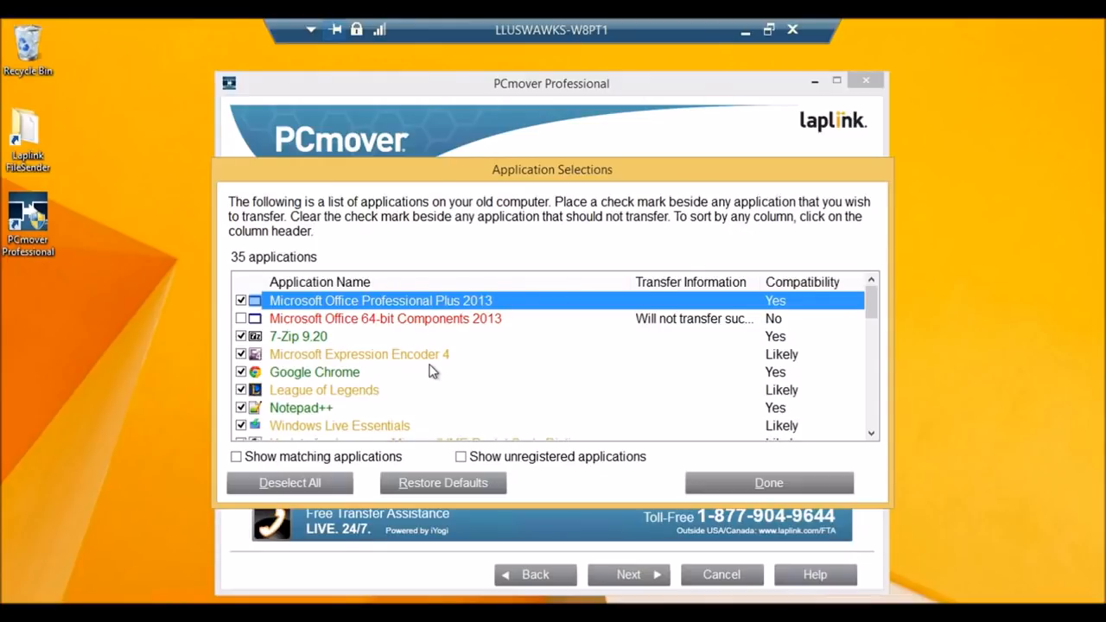
mouse_move(400, 337)
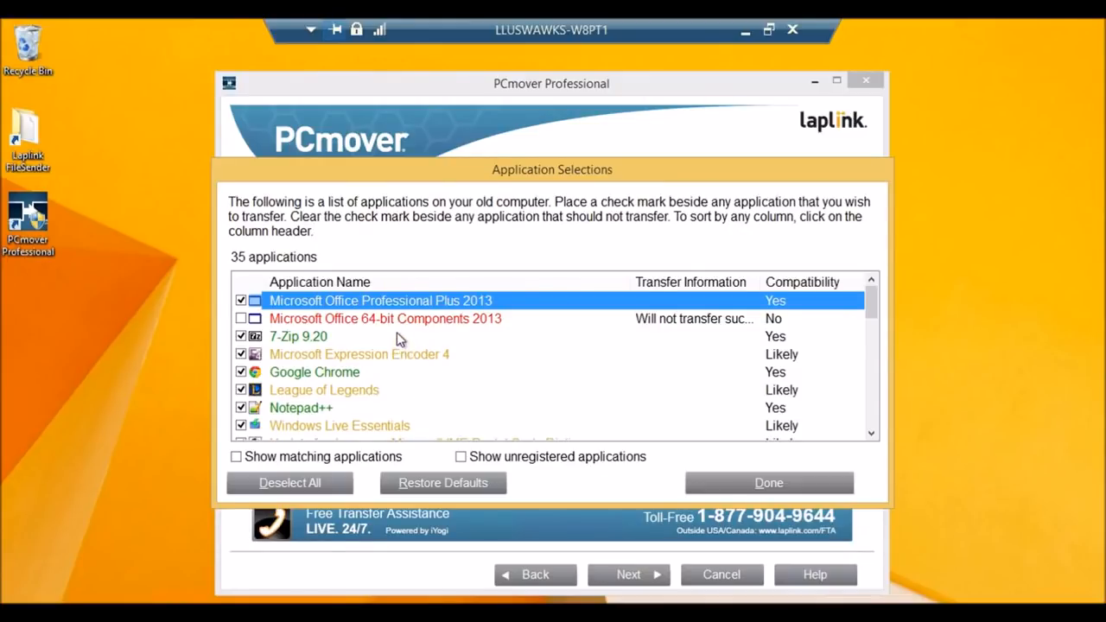
left_click(298, 336)
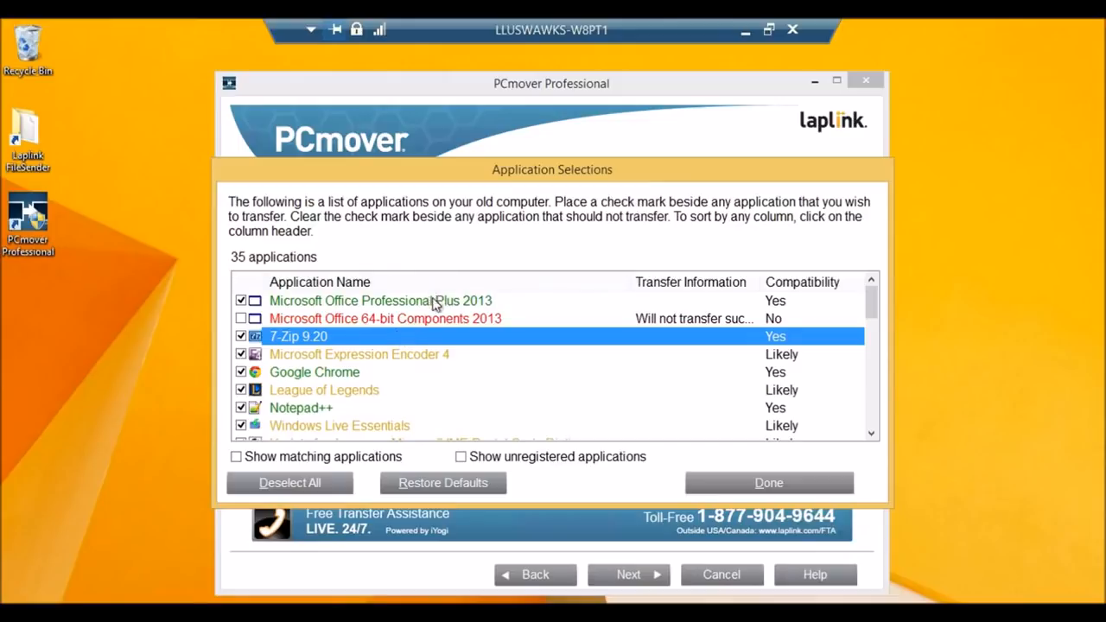
left_click(381, 300)
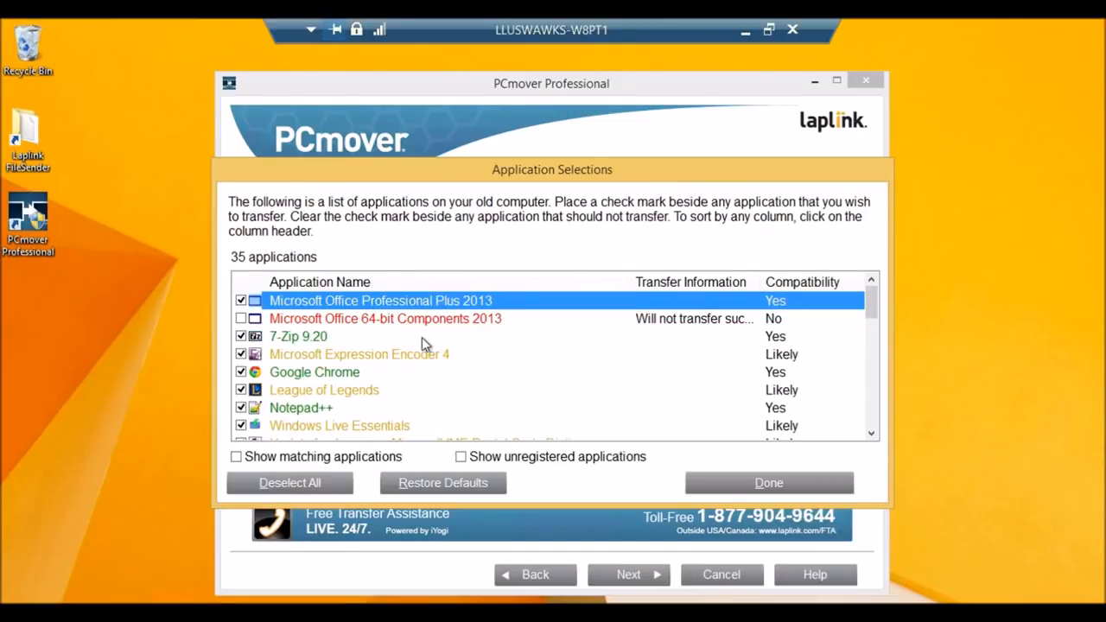
mouse_move(436, 346)
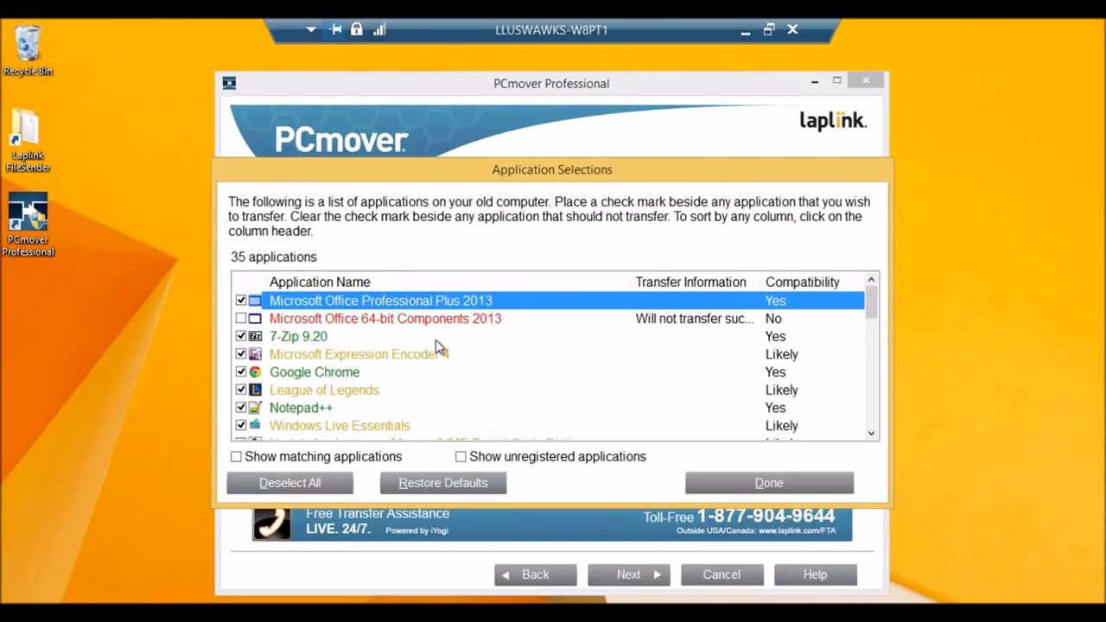
left_click(241, 300)
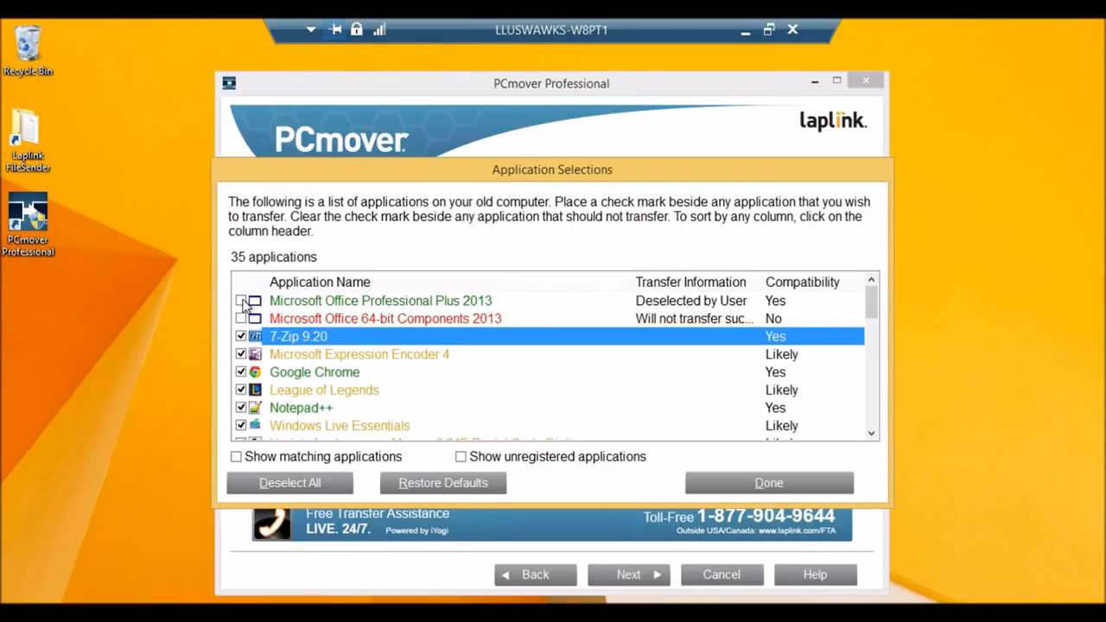
left_click(241, 301)
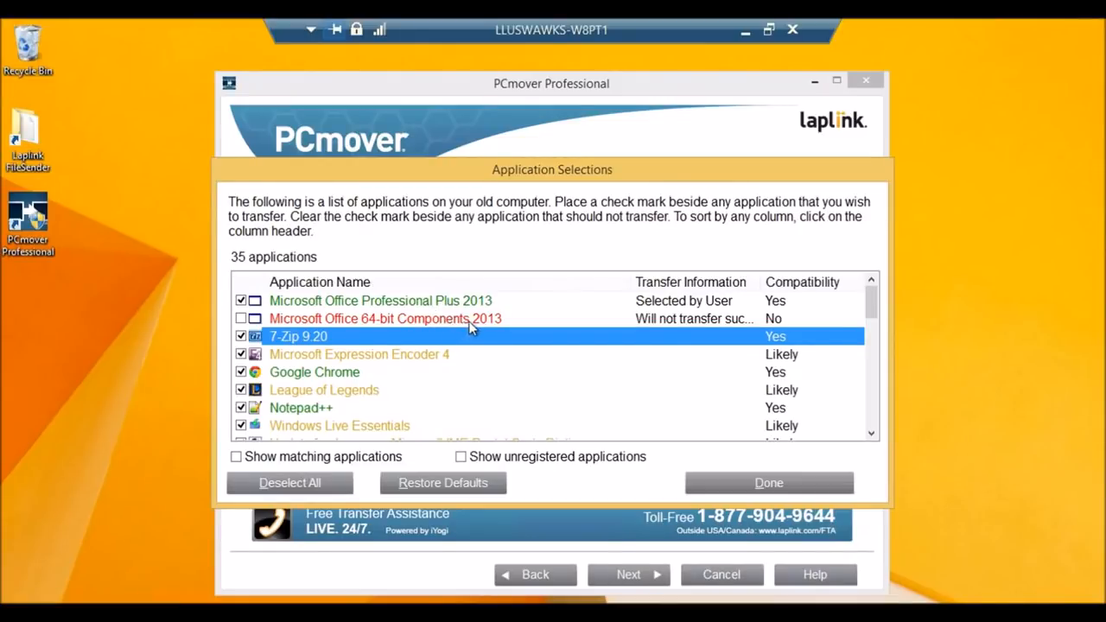
left_click(241, 318)
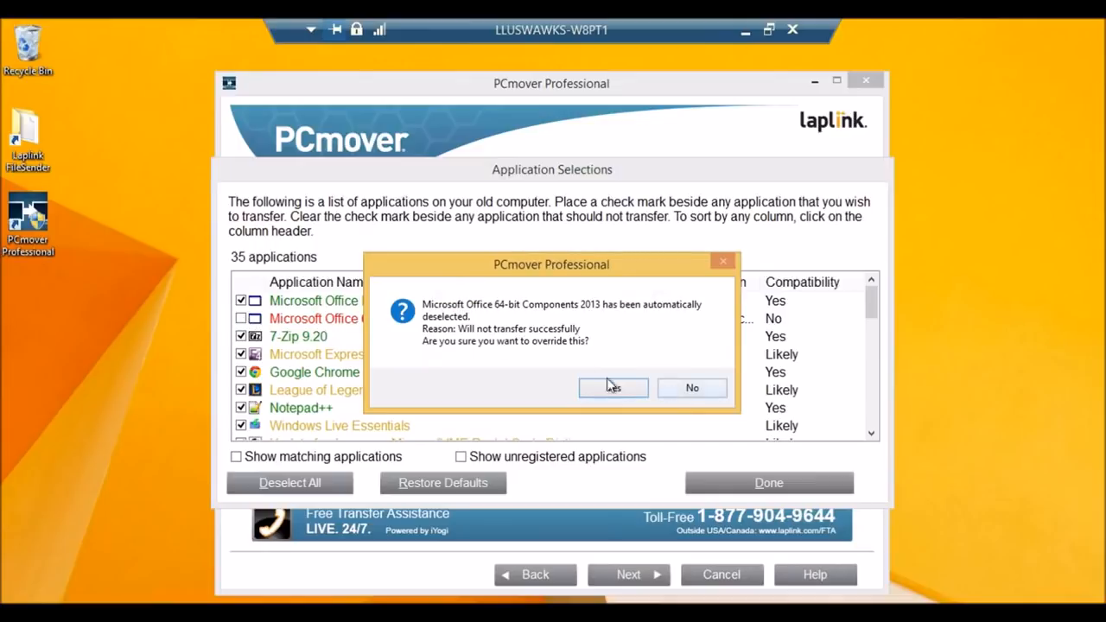
mouse_move(709, 406)
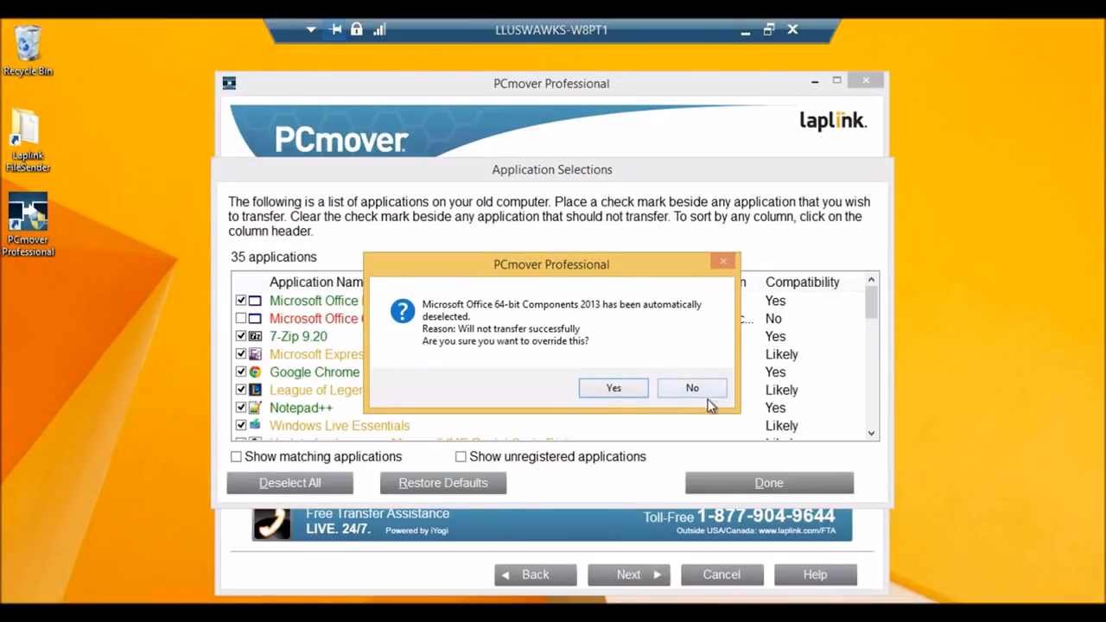
left_click(692, 387)
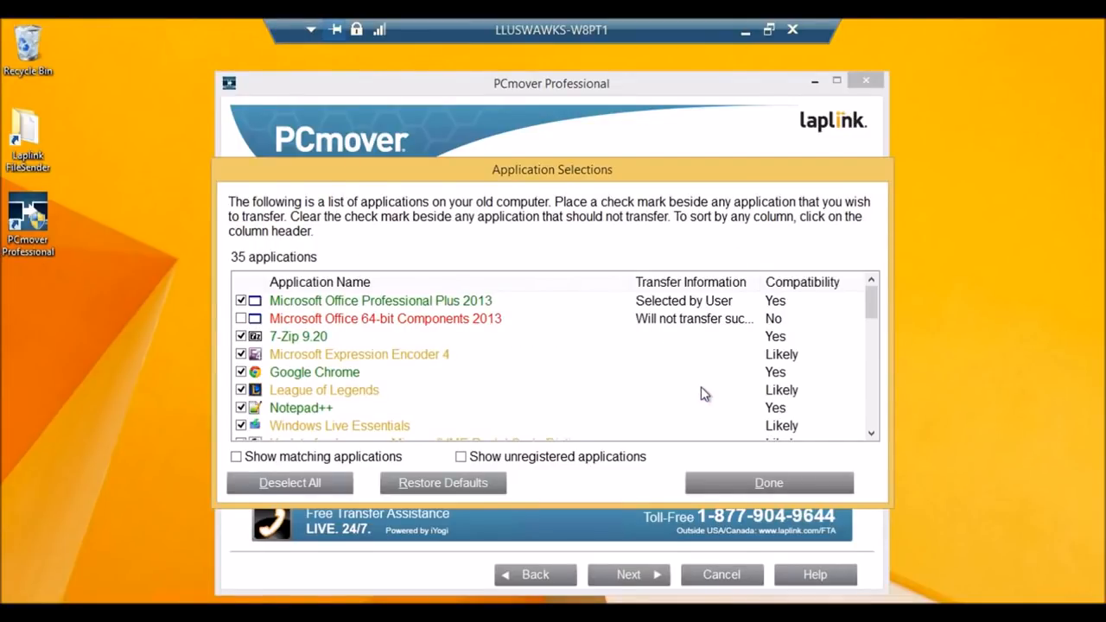
mouse_move(690, 405)
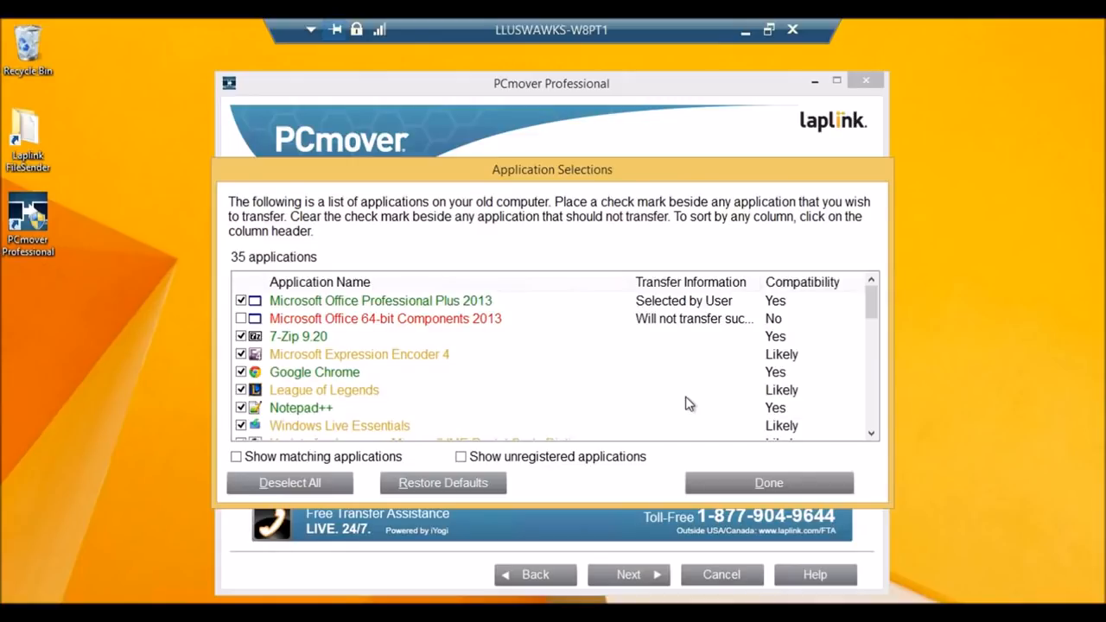
mouse_move(318, 410)
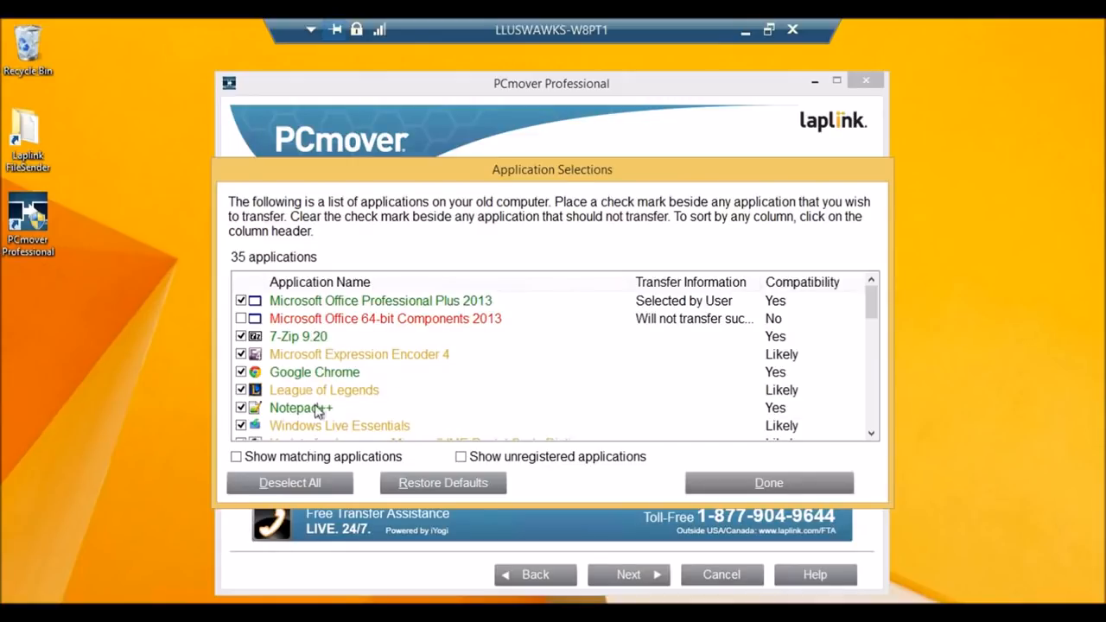
mouse_move(476, 365)
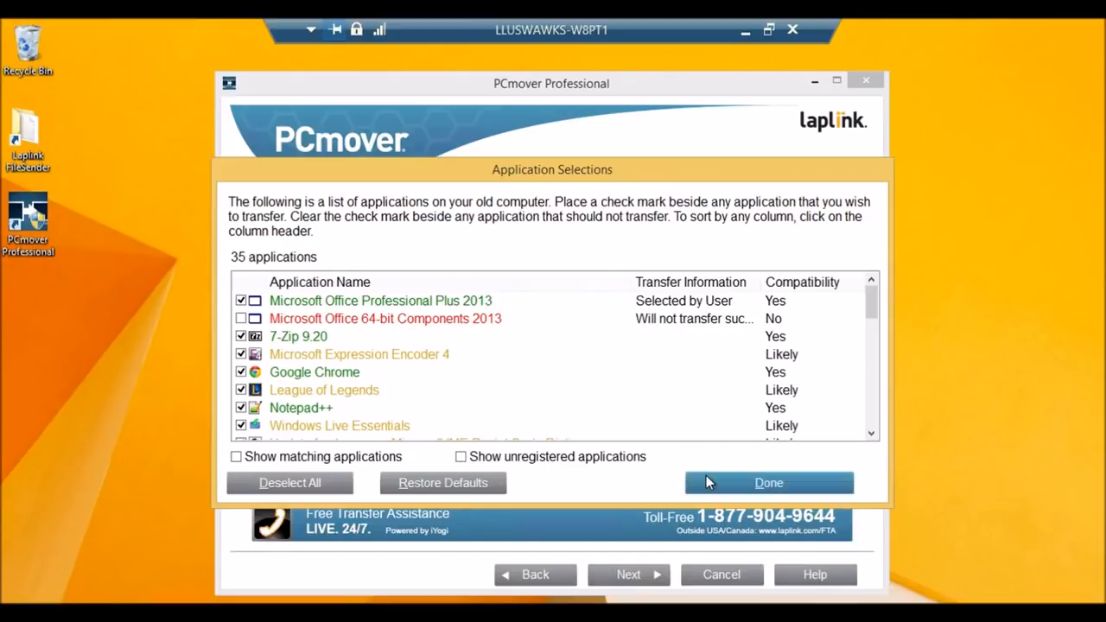
Step: Set the llsupport user account to 'Do not transfer this user'
left_click(768, 482)
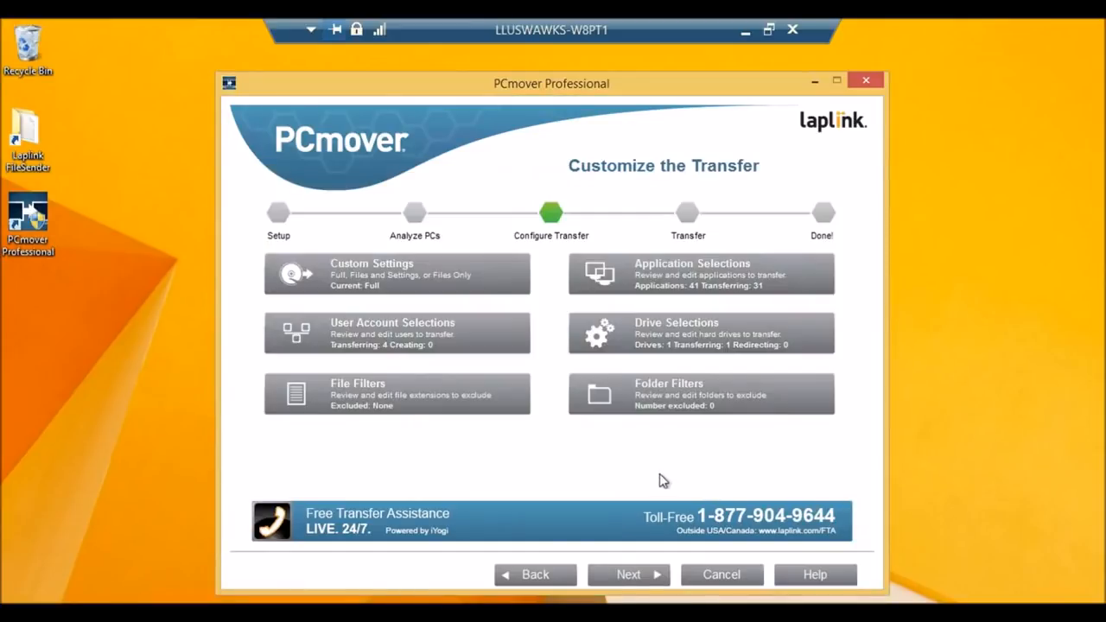
mouse_move(476, 274)
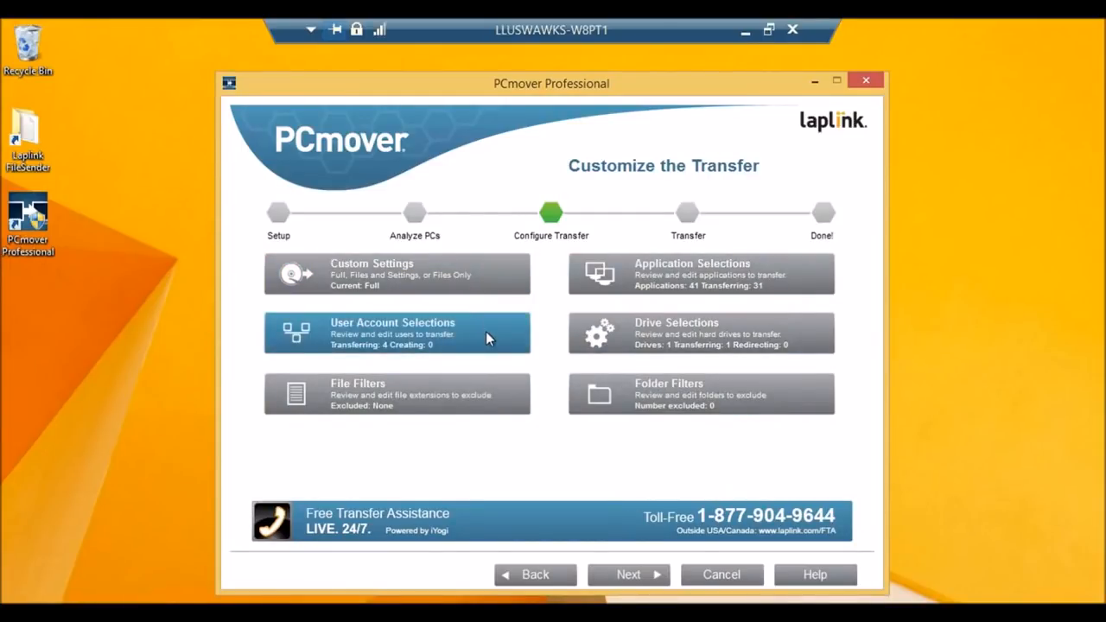
left_click(397, 333)
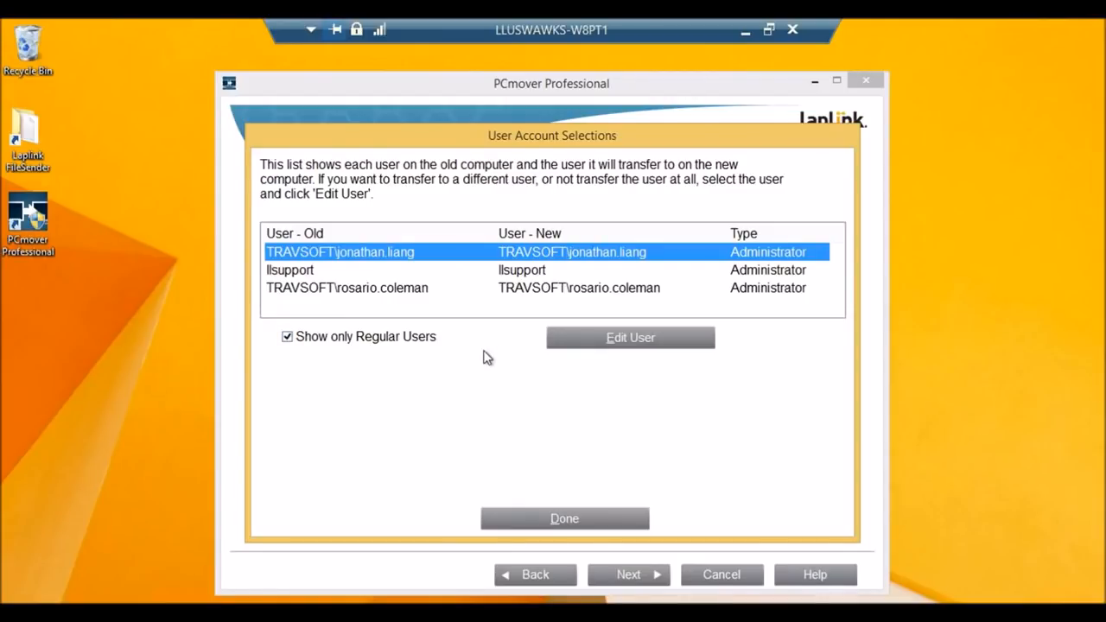
mouse_move(430, 337)
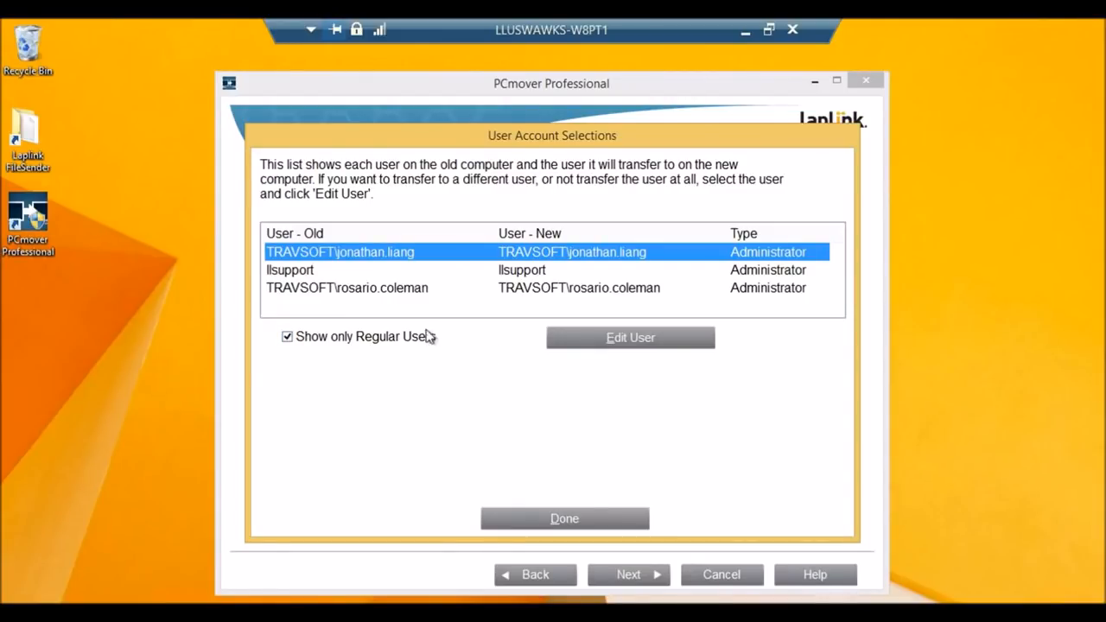
mouse_move(410, 268)
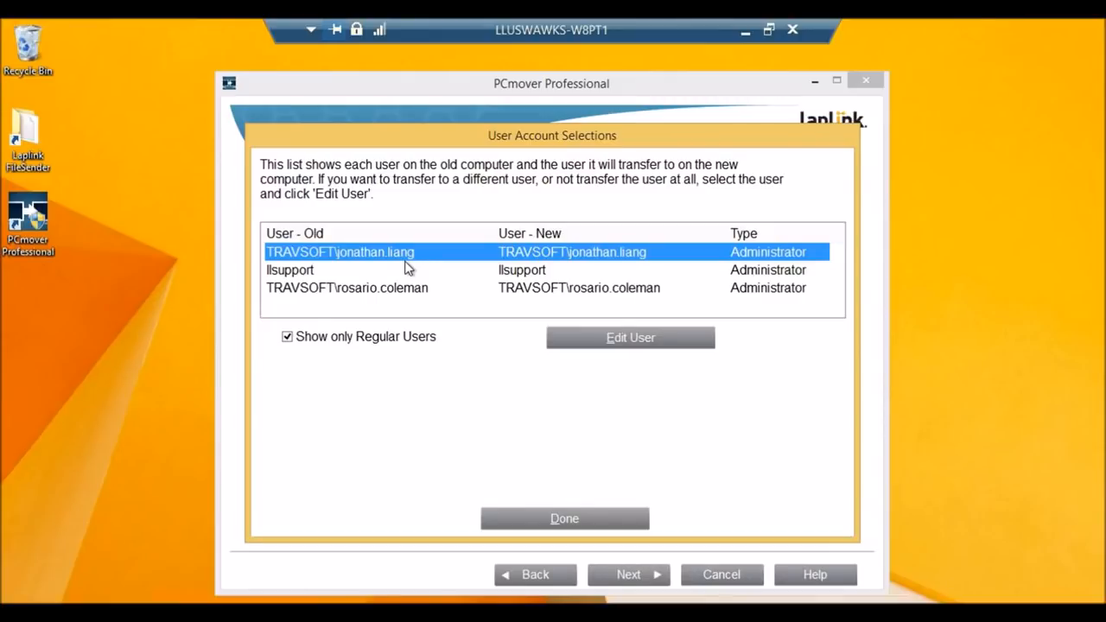
left_click(289, 270)
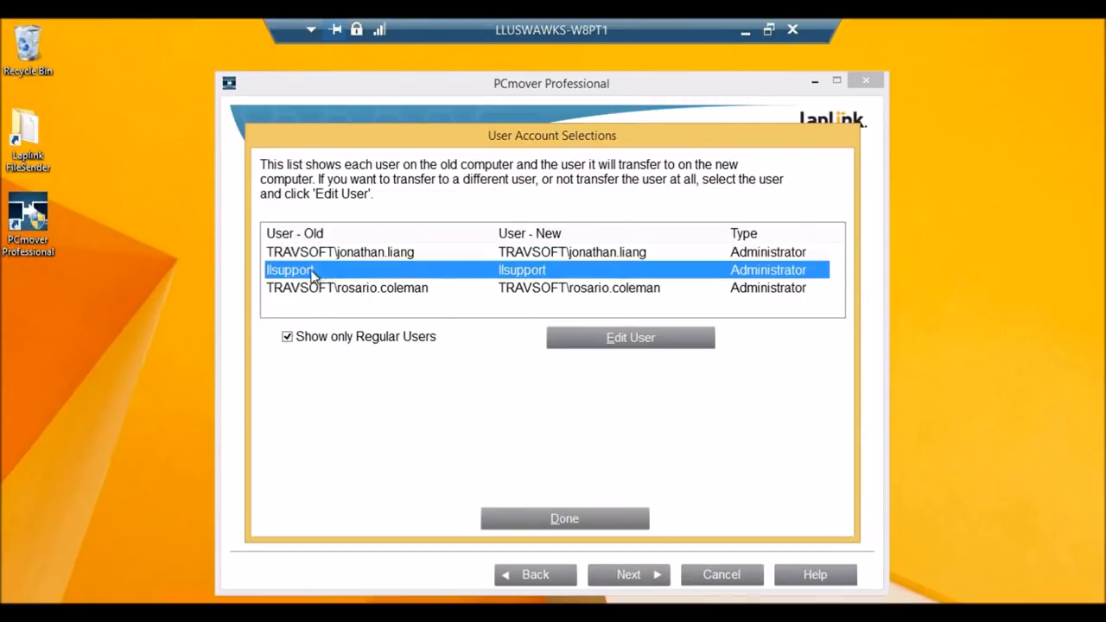
mouse_move(631, 337)
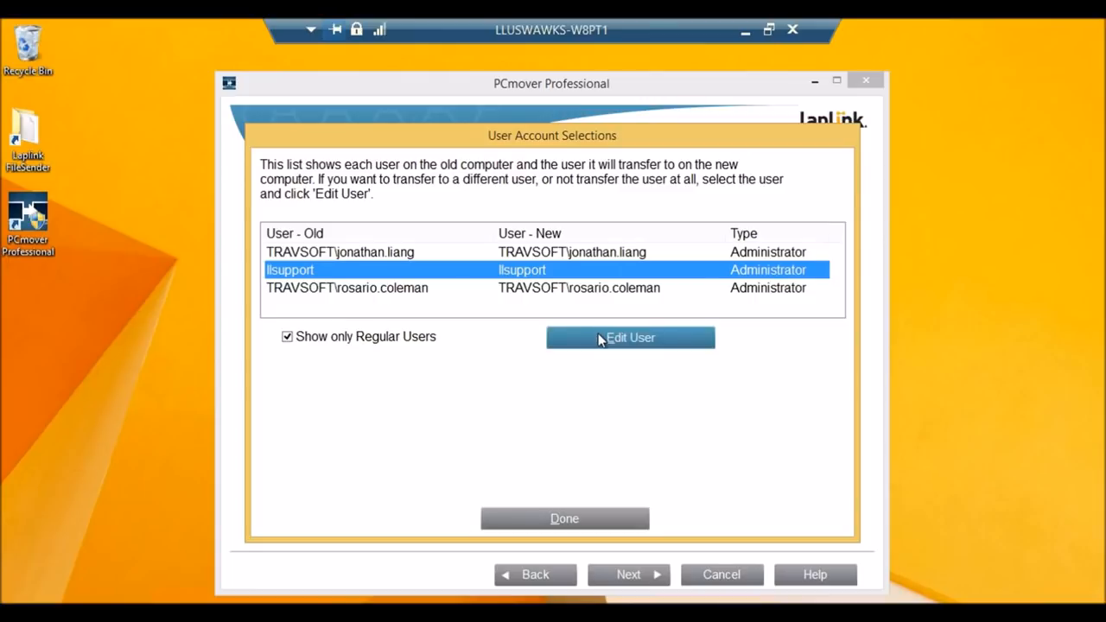
left_click(630, 337)
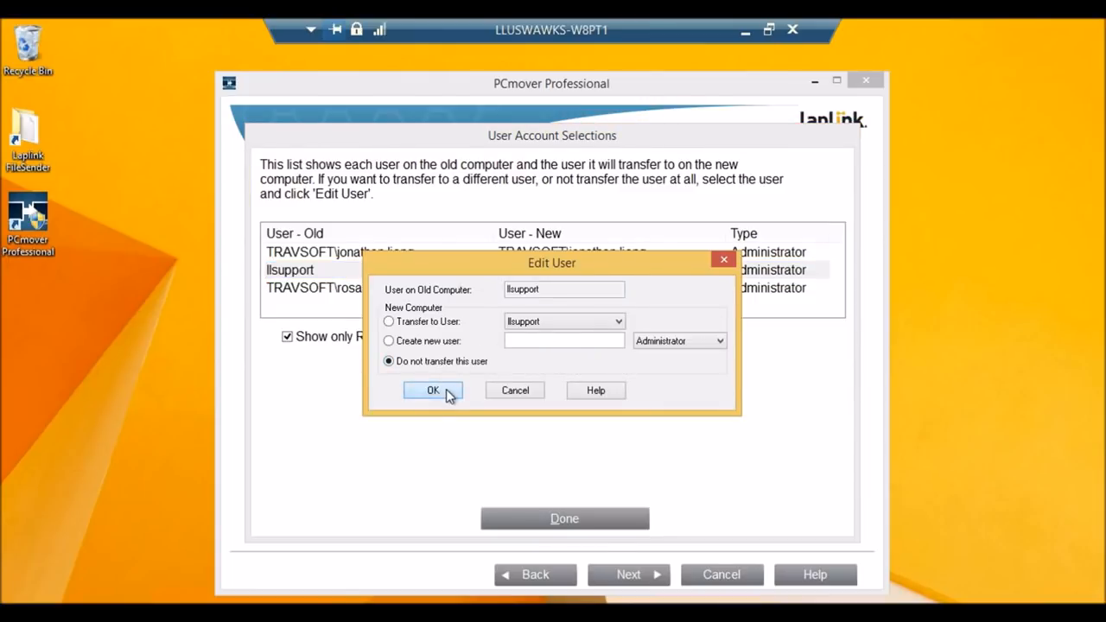
left_click(433, 391)
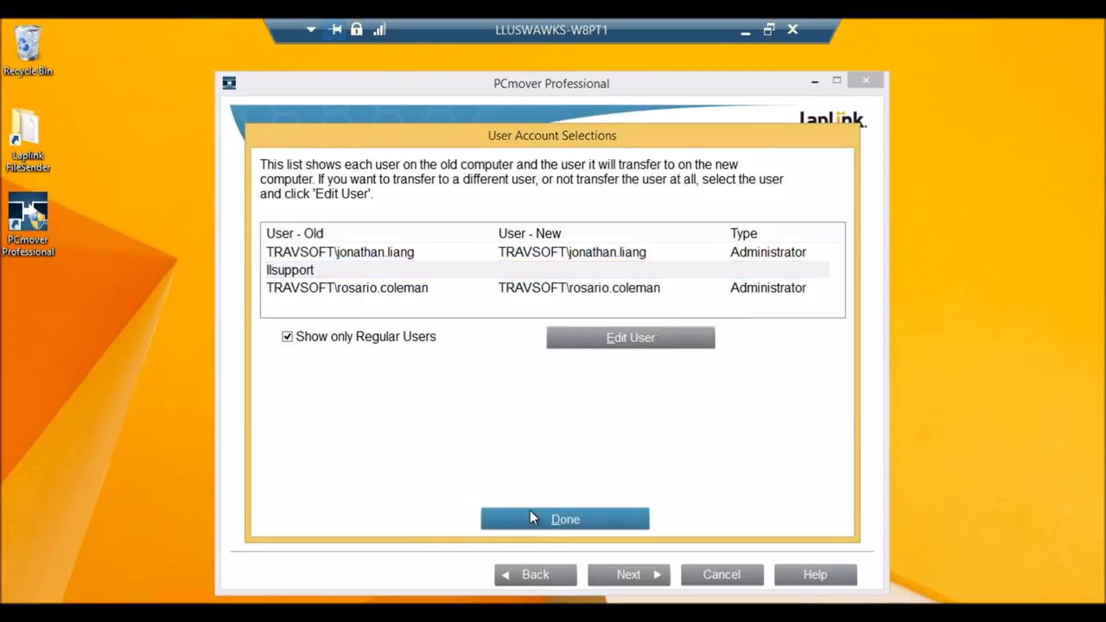
Step: Finish the user account selections and advance to the Ready To Transfer summary
left_click(564, 519)
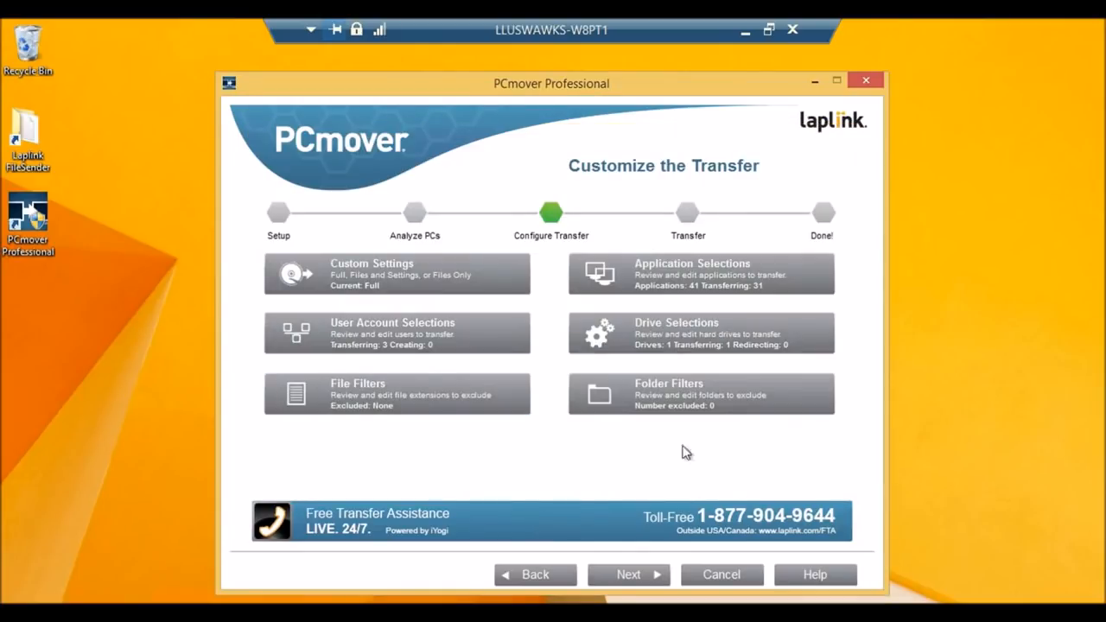
mouse_move(644, 490)
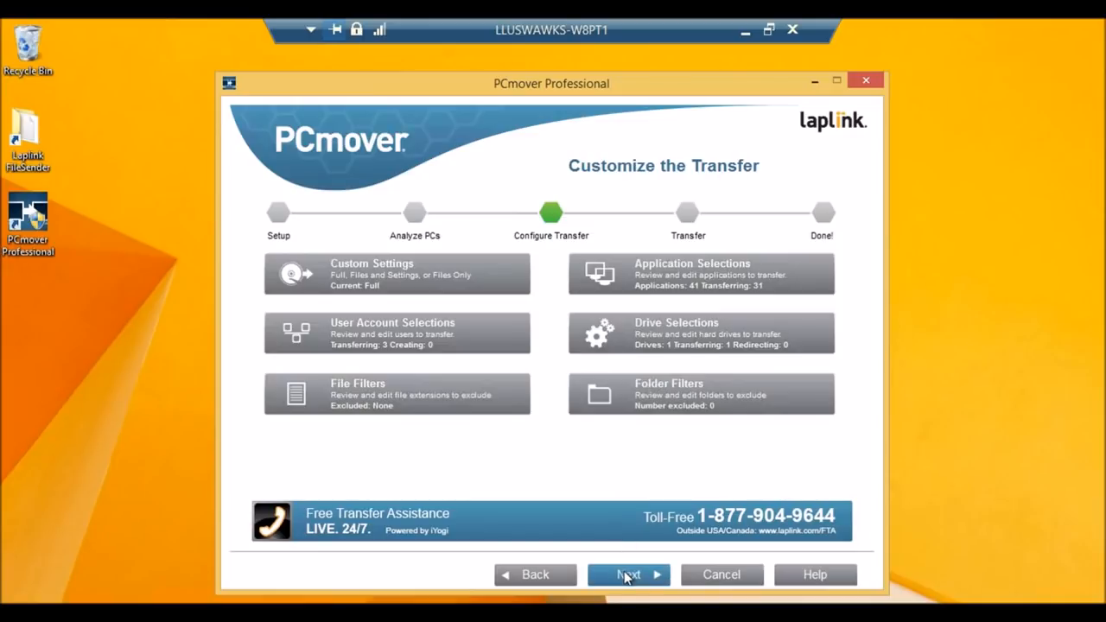
left_click(629, 575)
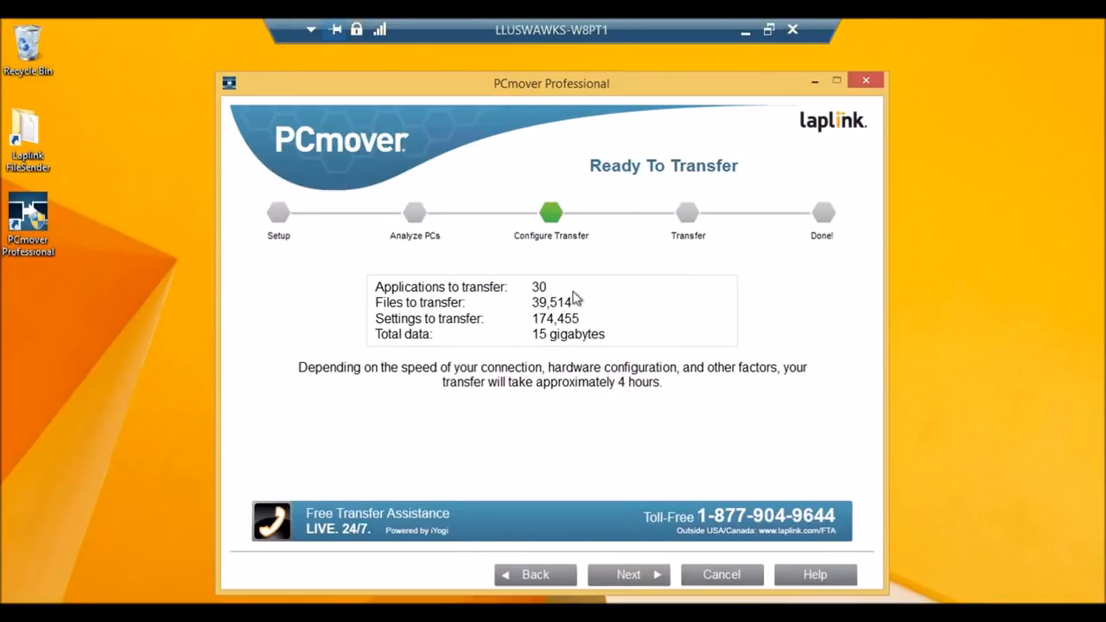
mouse_move(628, 343)
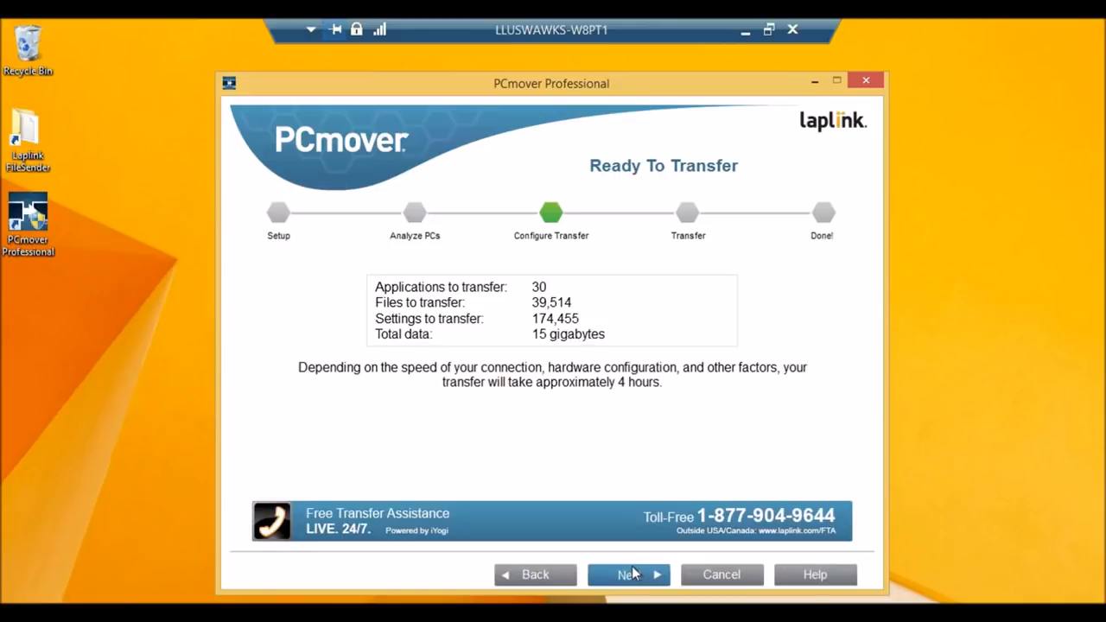
Step: Skip the email and SMS completion notification, start the transfer, and reach the Done page
left_click(628, 575)
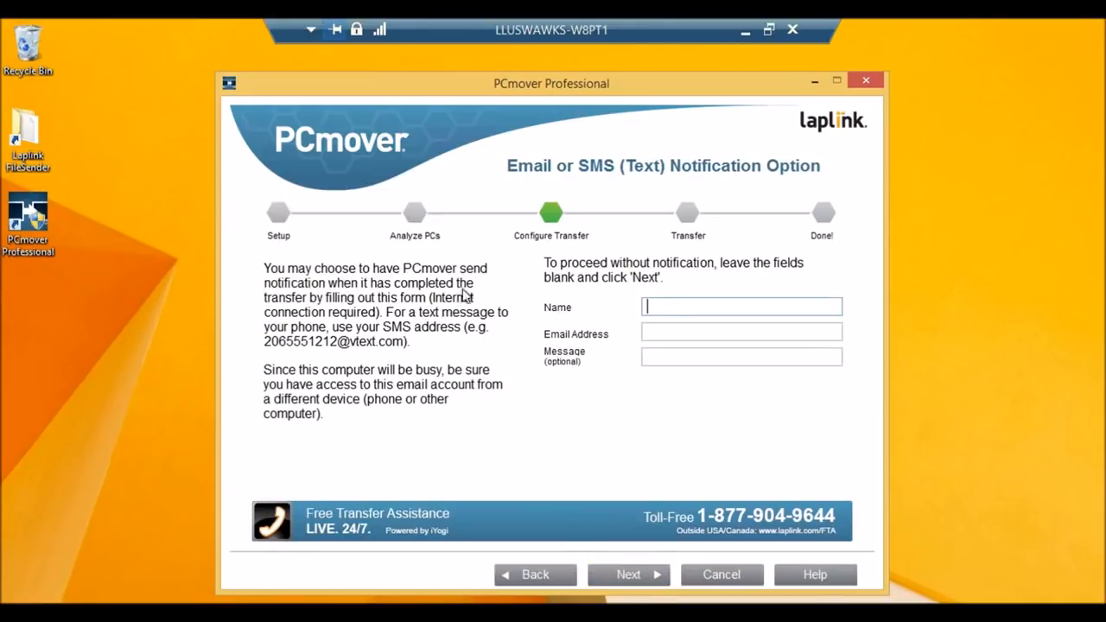
mouse_move(633, 404)
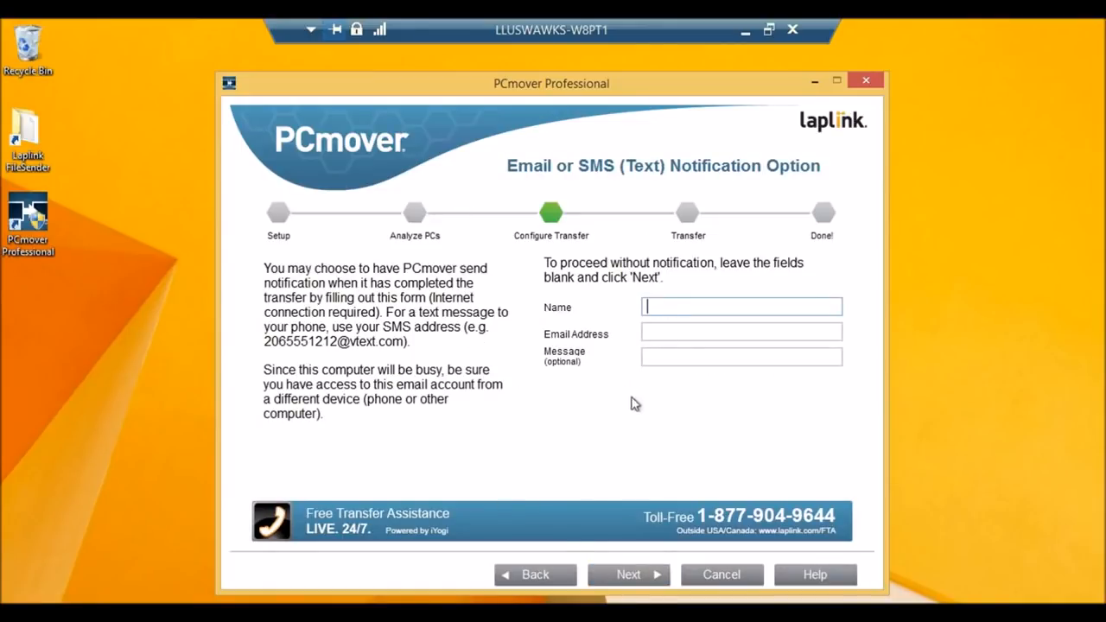
mouse_move(631, 546)
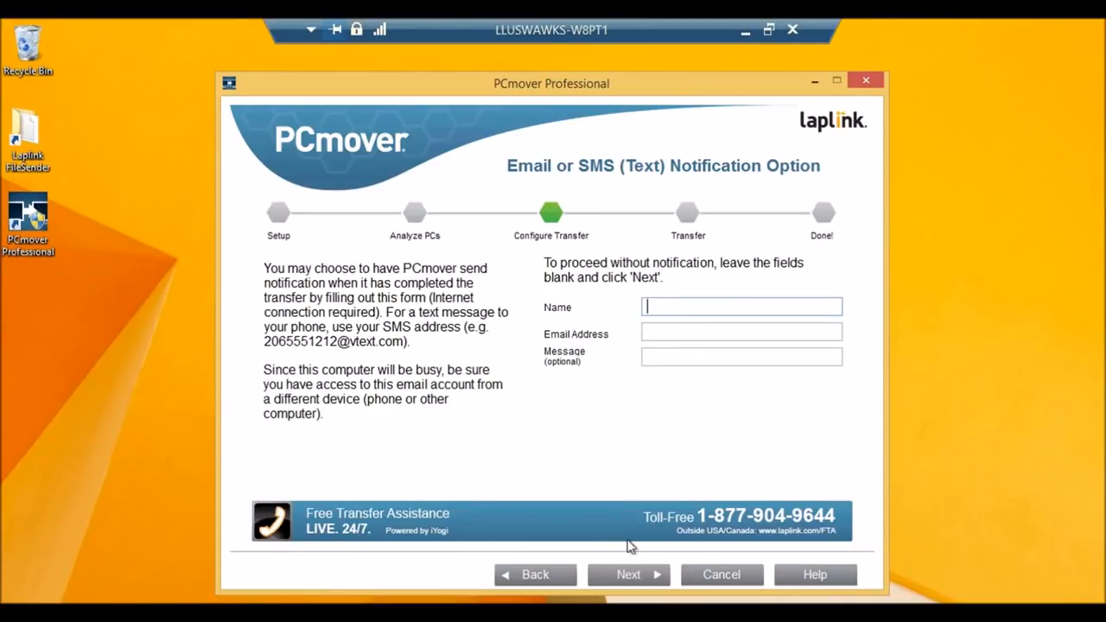
left_click(628, 574)
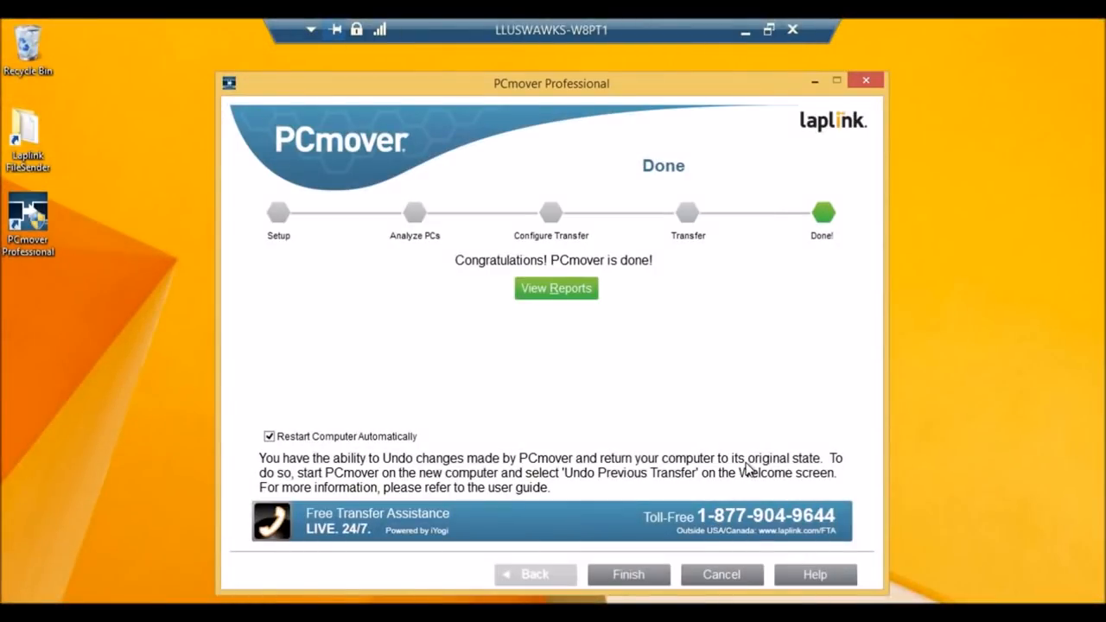
mouse_move(891, 323)
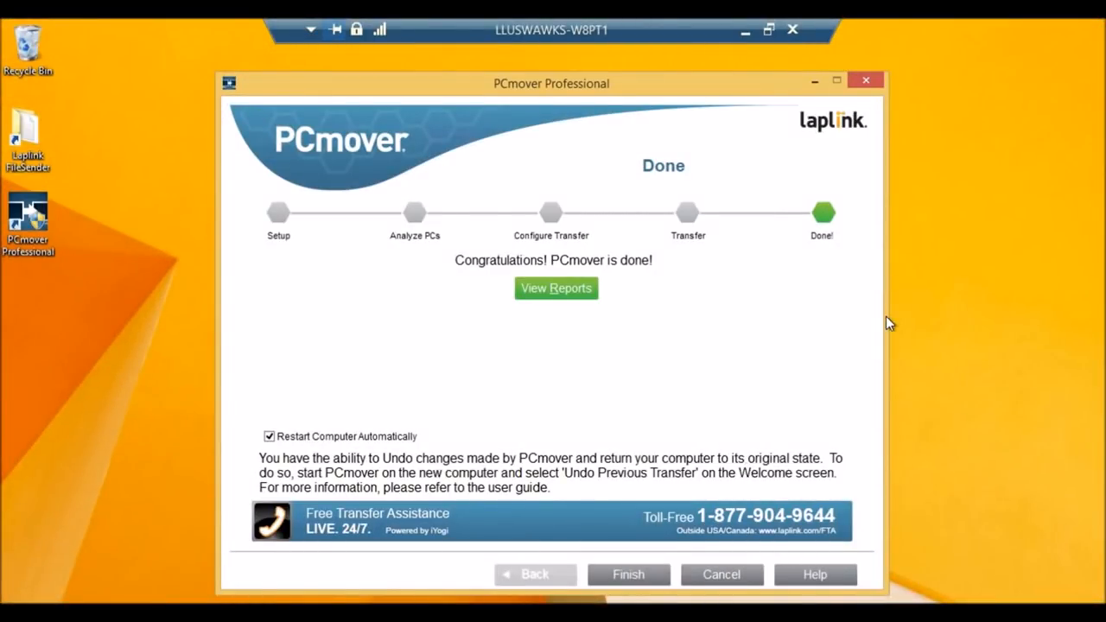
mouse_move(883, 337)
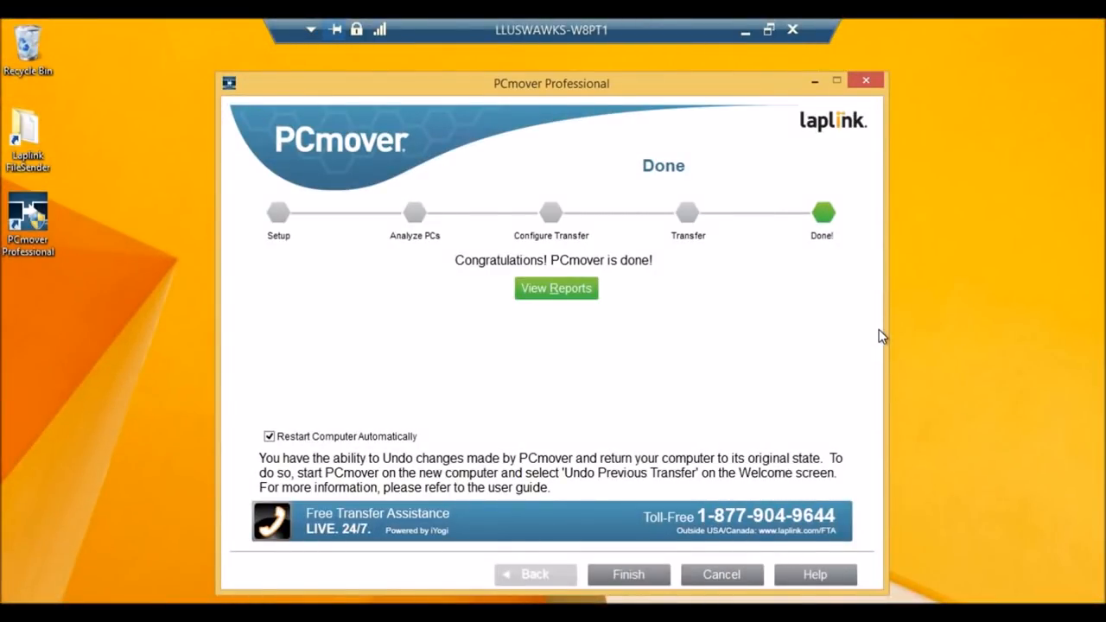